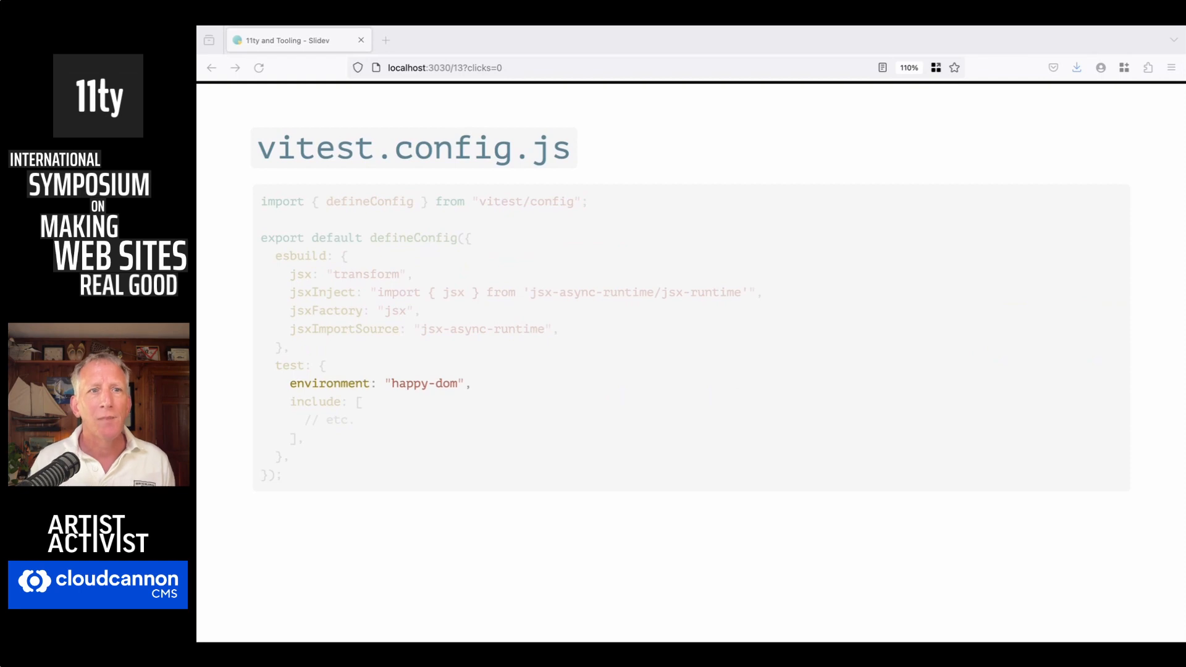
Step: Advance the Slidev talk past the vitest.config.js slide to the Demos title slide
key(right)
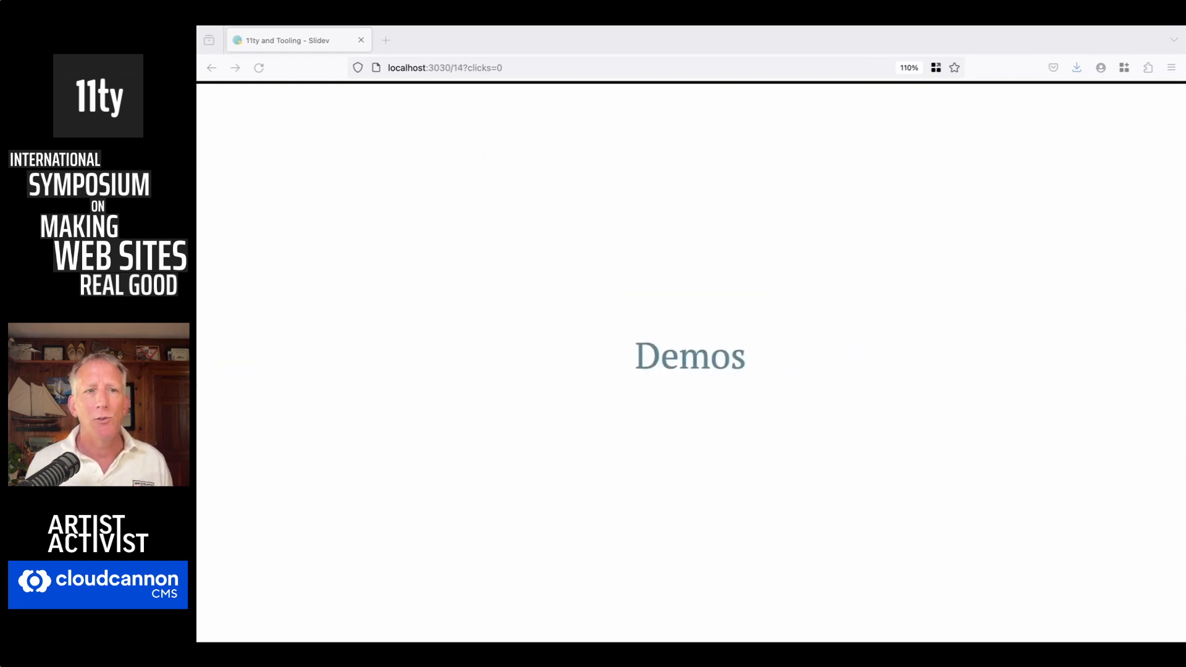
mouse_move(646, 212)
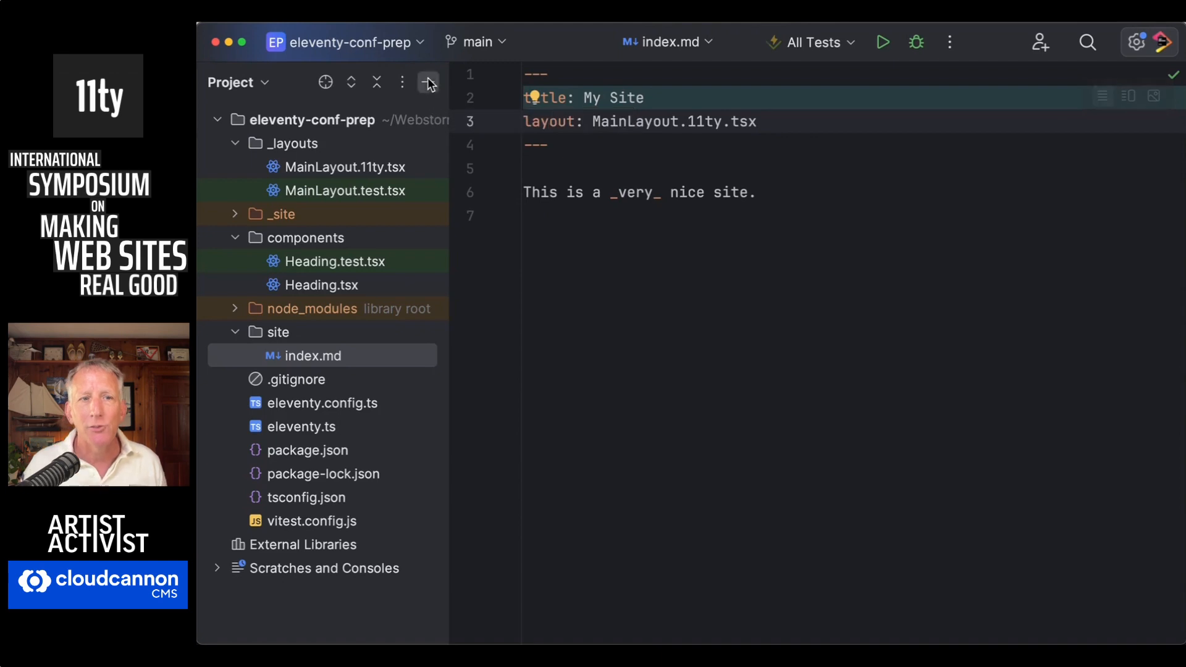
Step: Hide the project file tree so MainLayout.11ty.tsx fills the editor
click(427, 83)
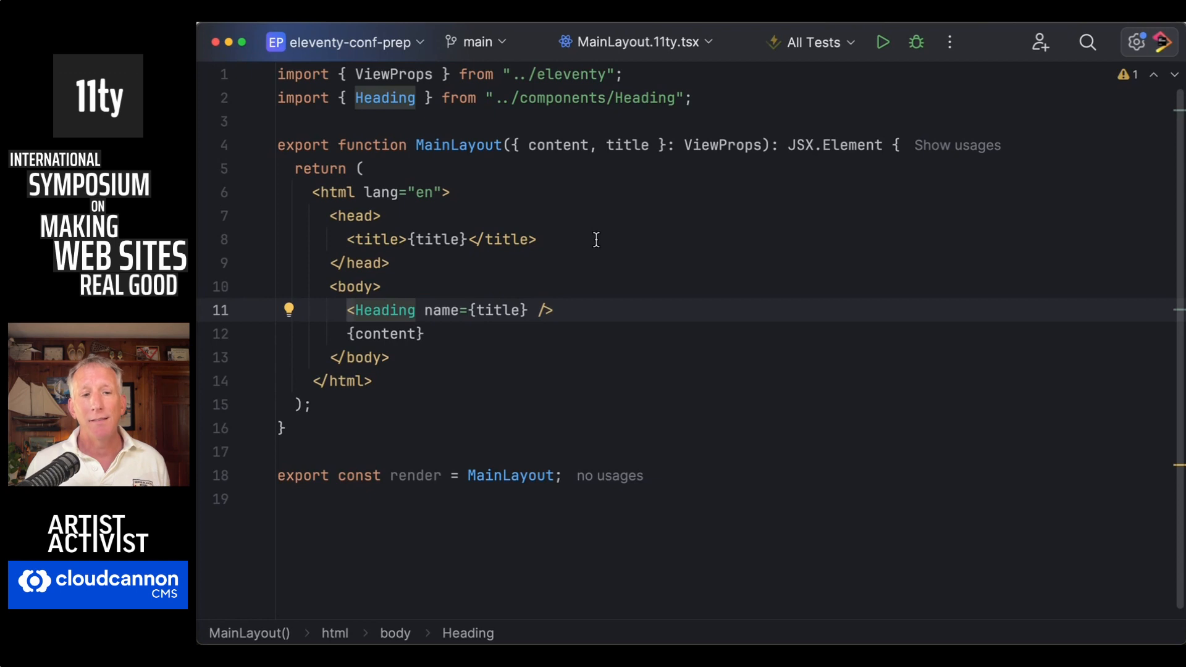
Step: Select parts of the MainLayout render export and bring up refactoring options for the title prop
double_click(359, 475)
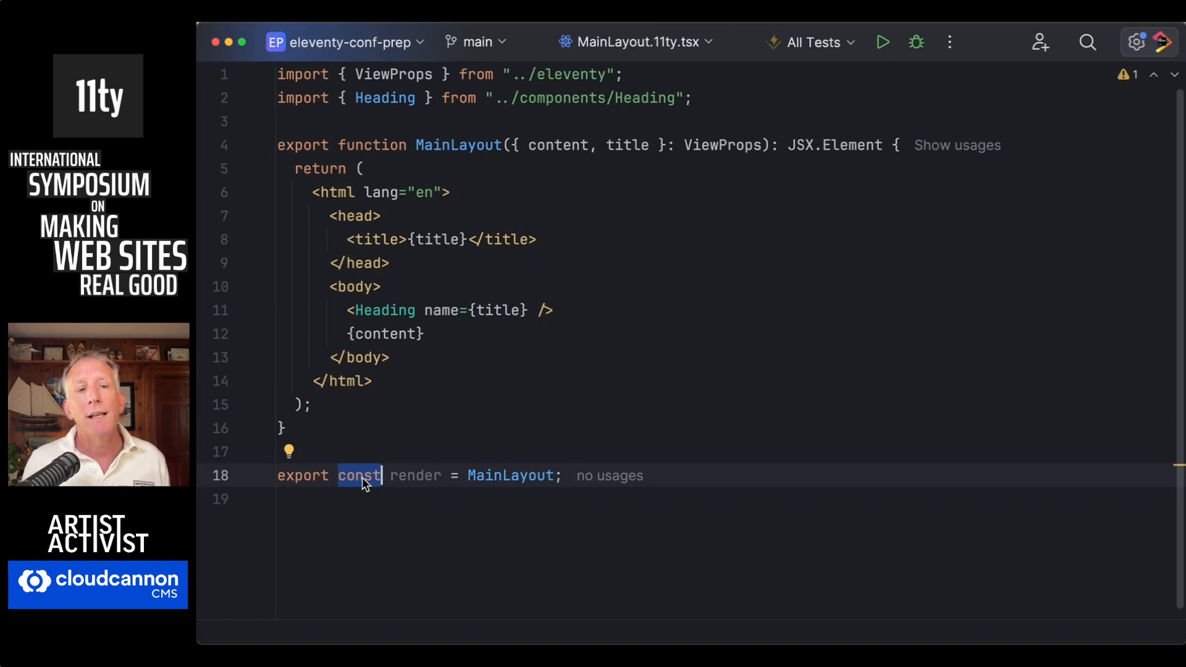
mouse_move(495, 496)
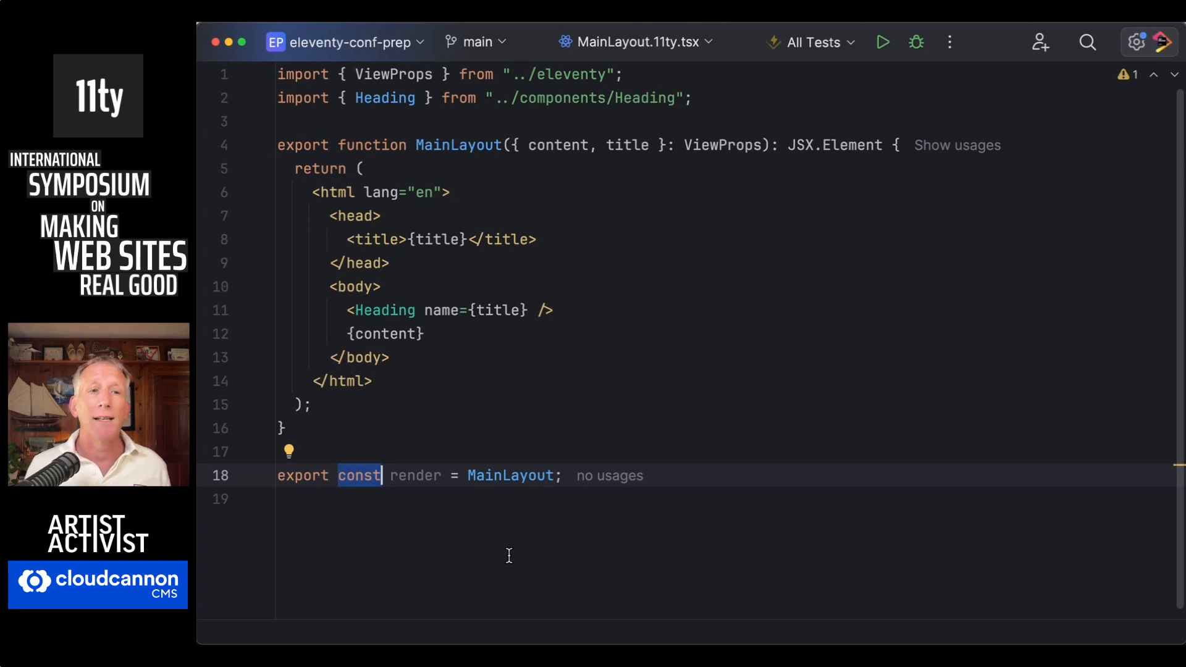
mouse_move(459, 141)
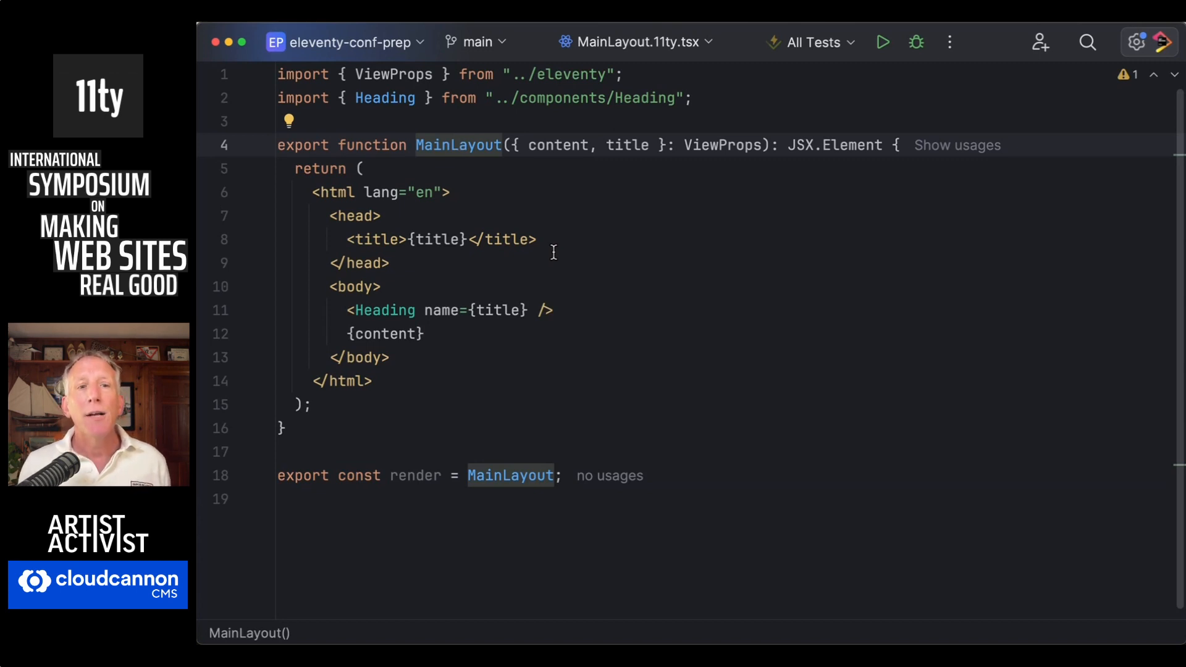
mouse_move(605, 220)
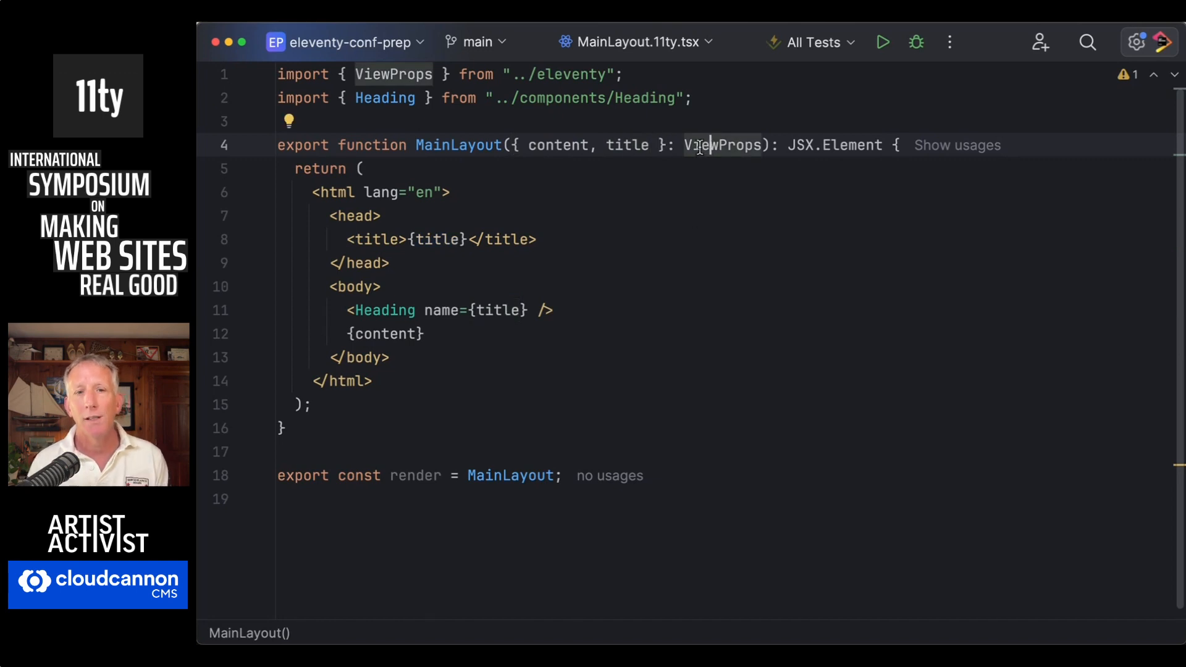
mouse_move(723, 145)
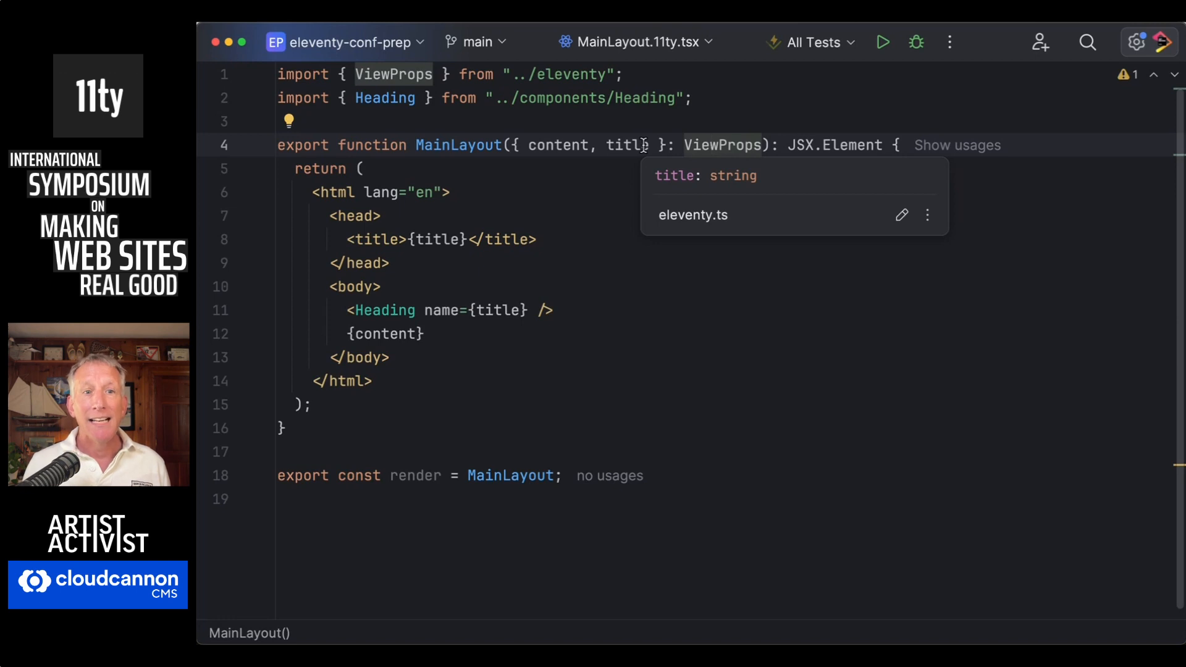
double_click(558, 145)
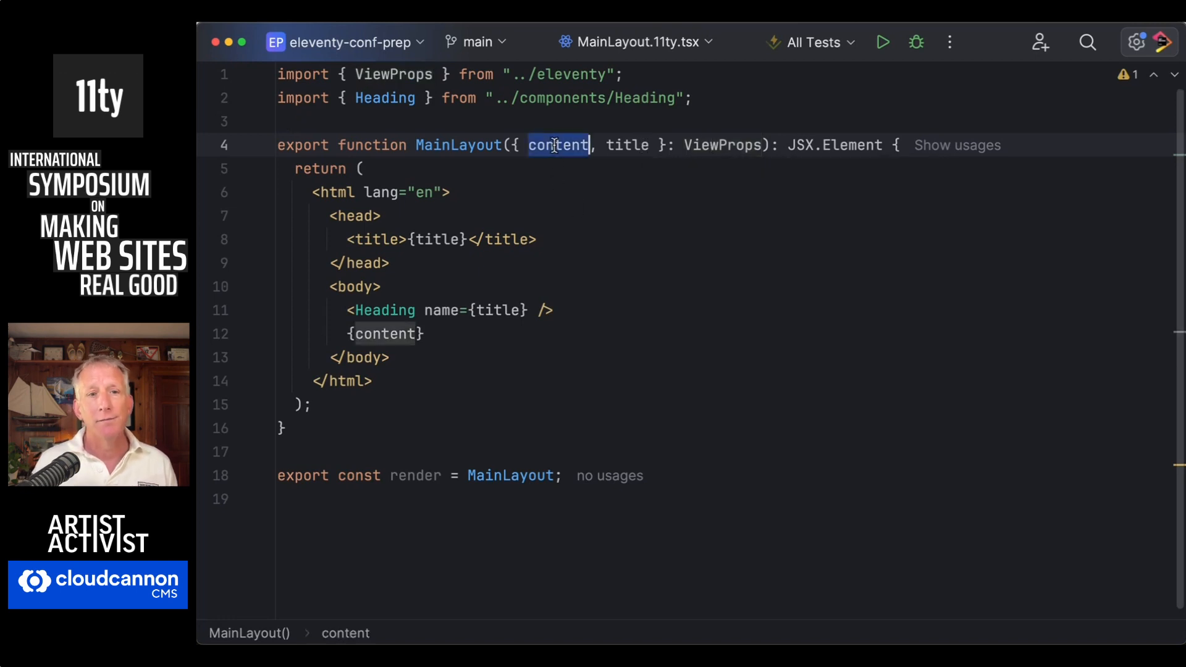
click(588, 146)
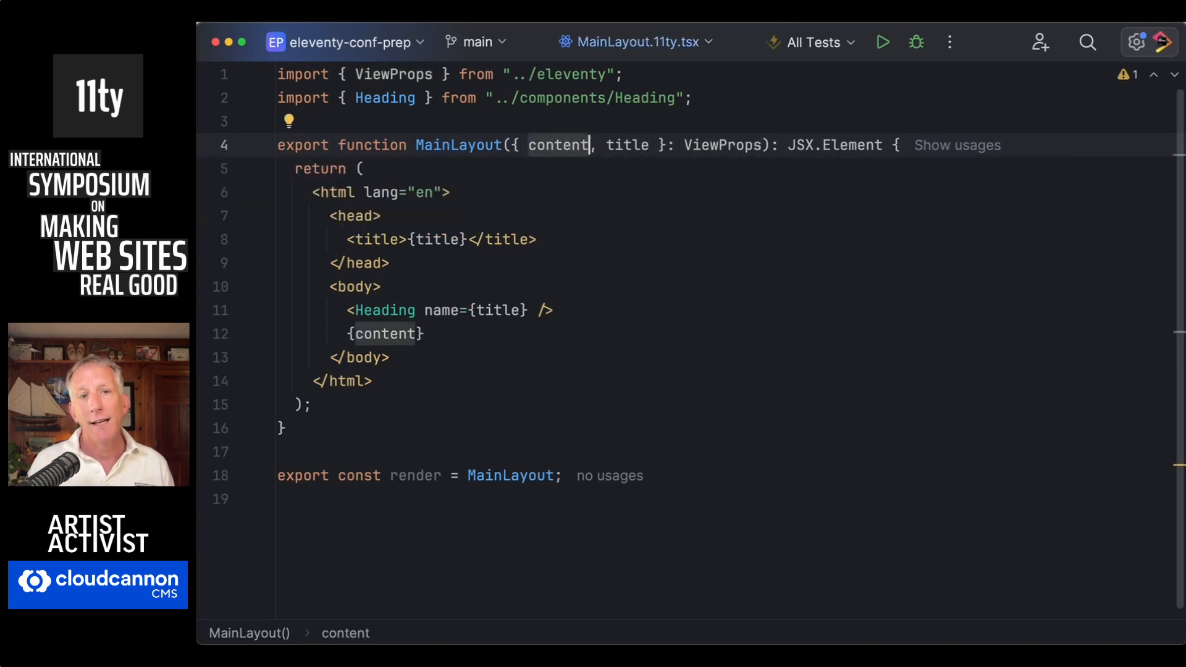
text(x)
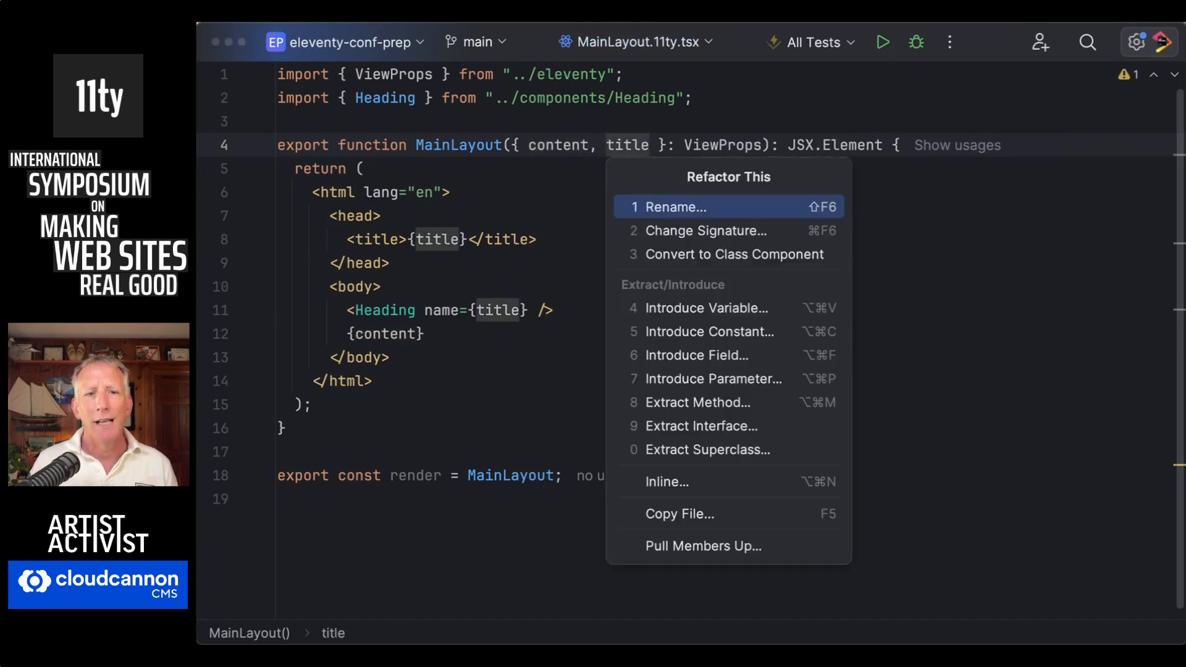
click(668, 207)
text(heading)
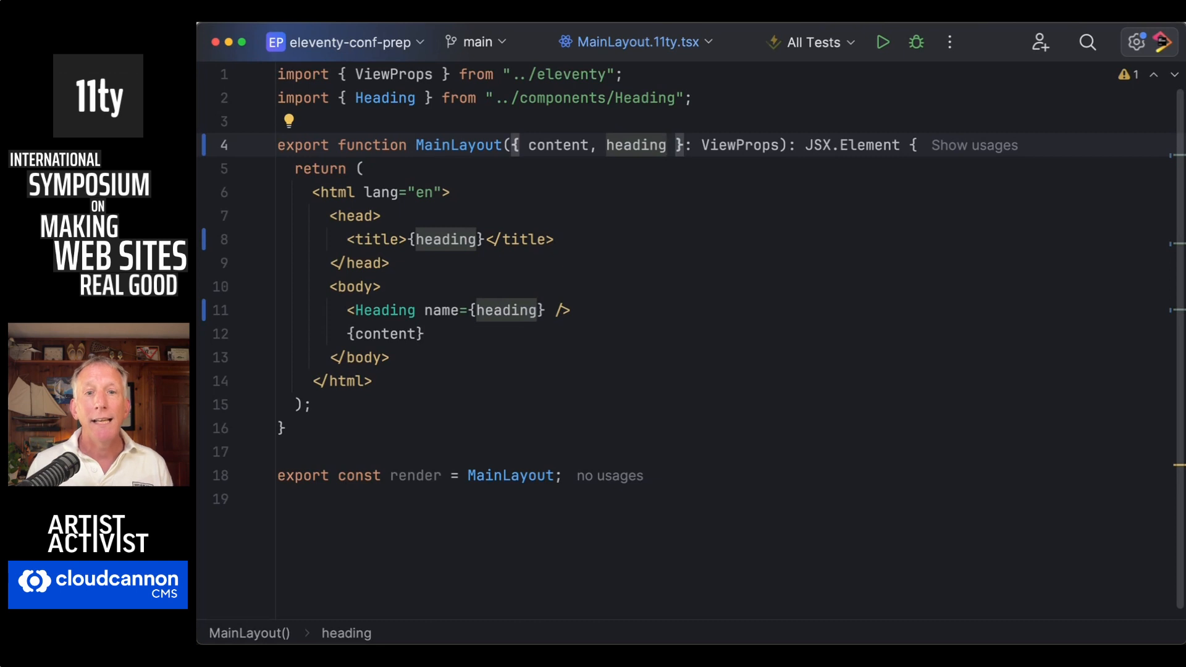
mouse_move(740, 146)
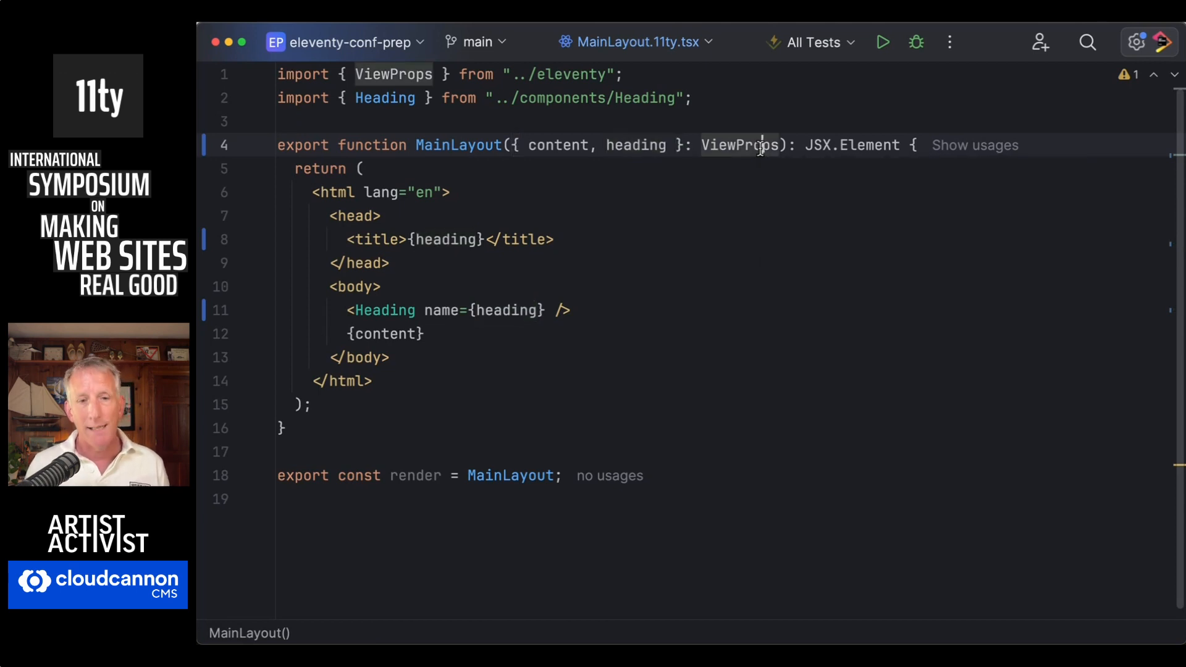
text(title)
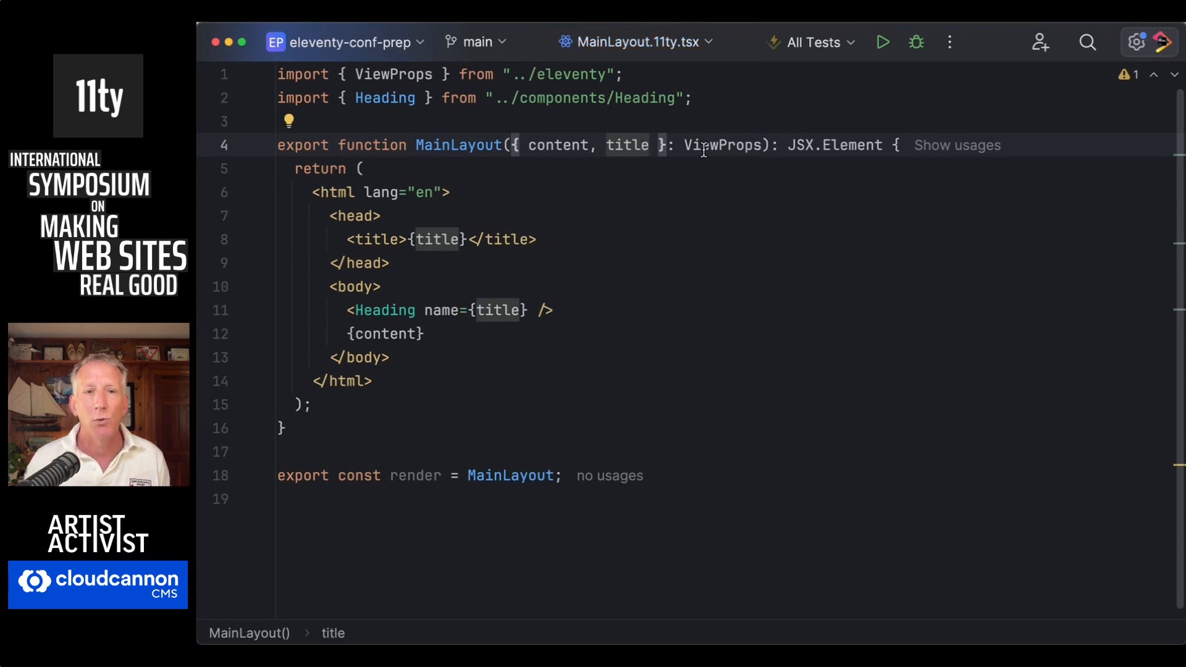
mouse_move(725, 146)
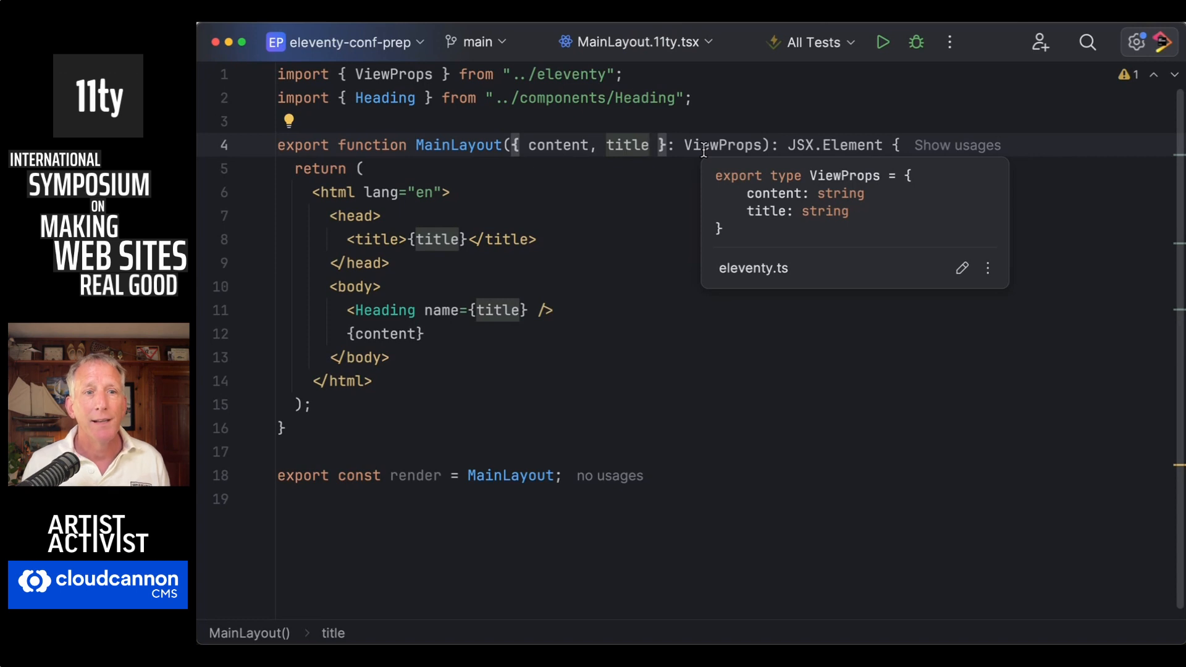
click(602, 170)
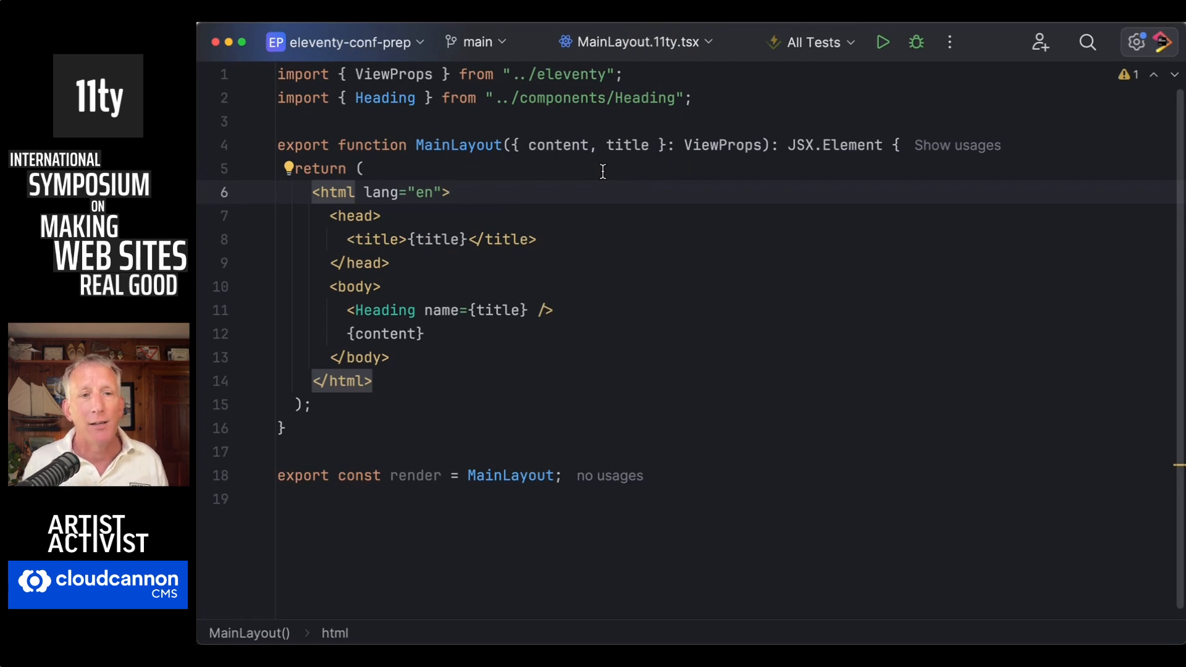
mouse_move(409, 174)
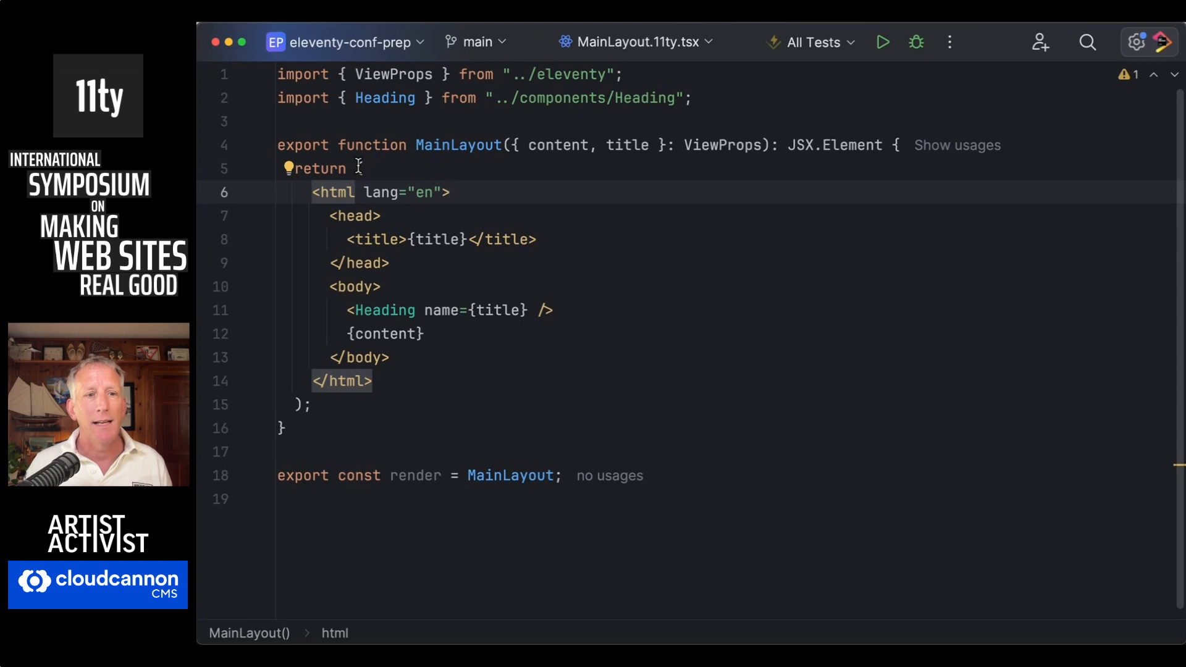
Step: Delete the existing Heading component from the MainLayout body and its now-unused import
double_click(440, 240)
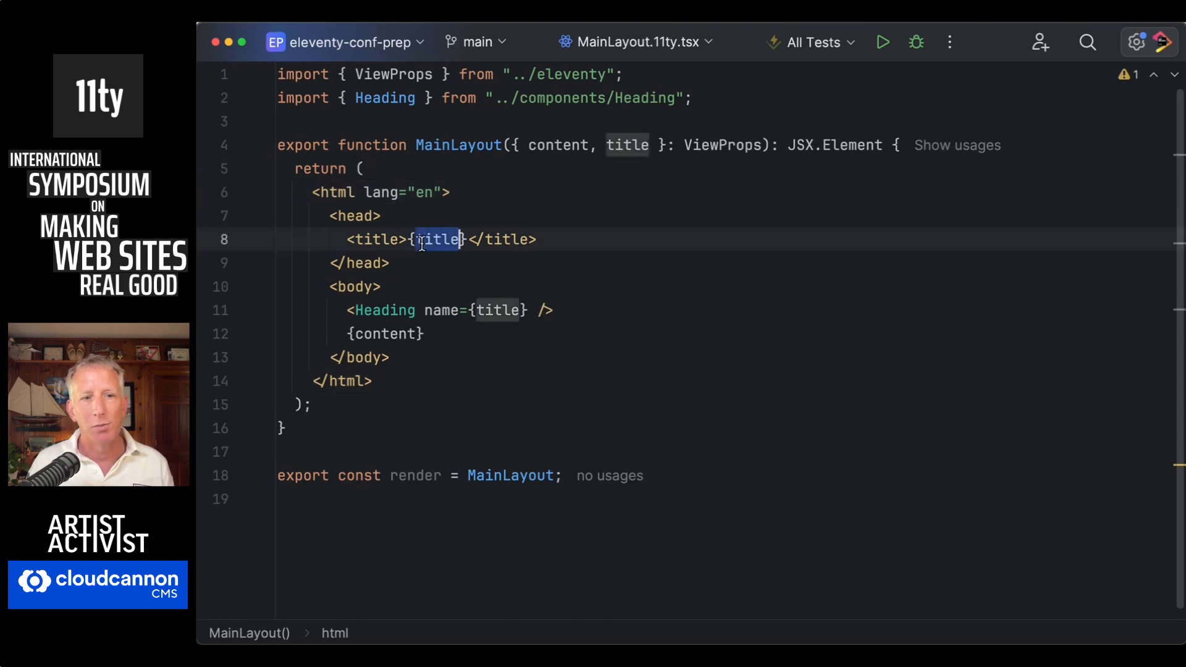
click(435, 240)
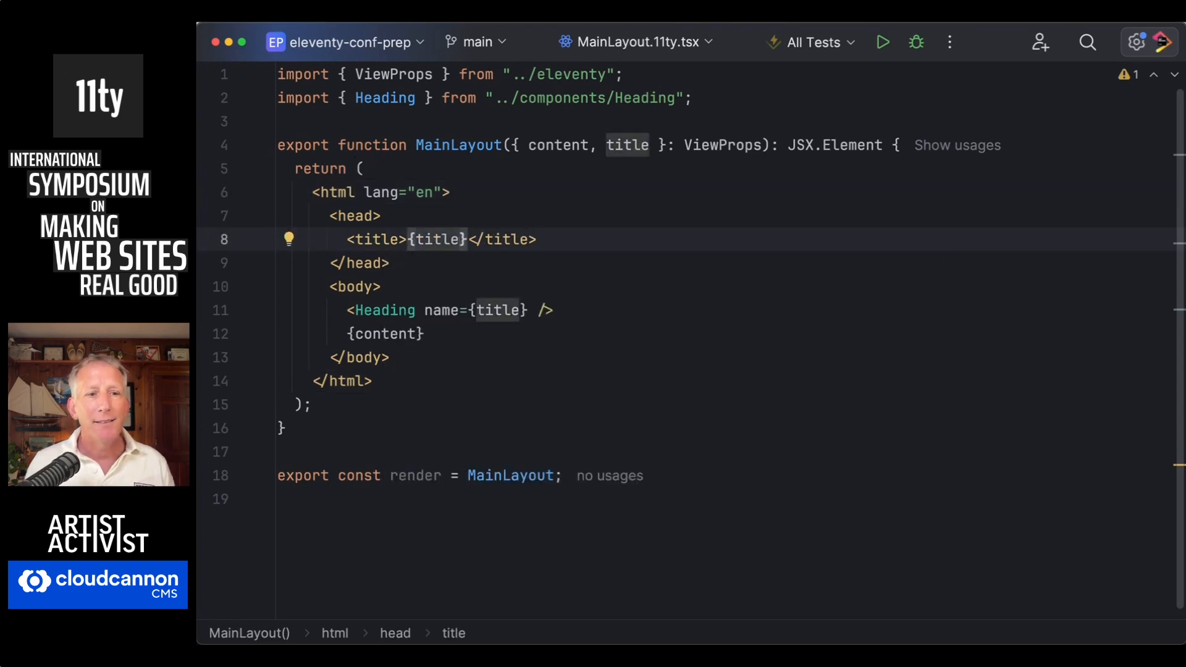
click(449, 310)
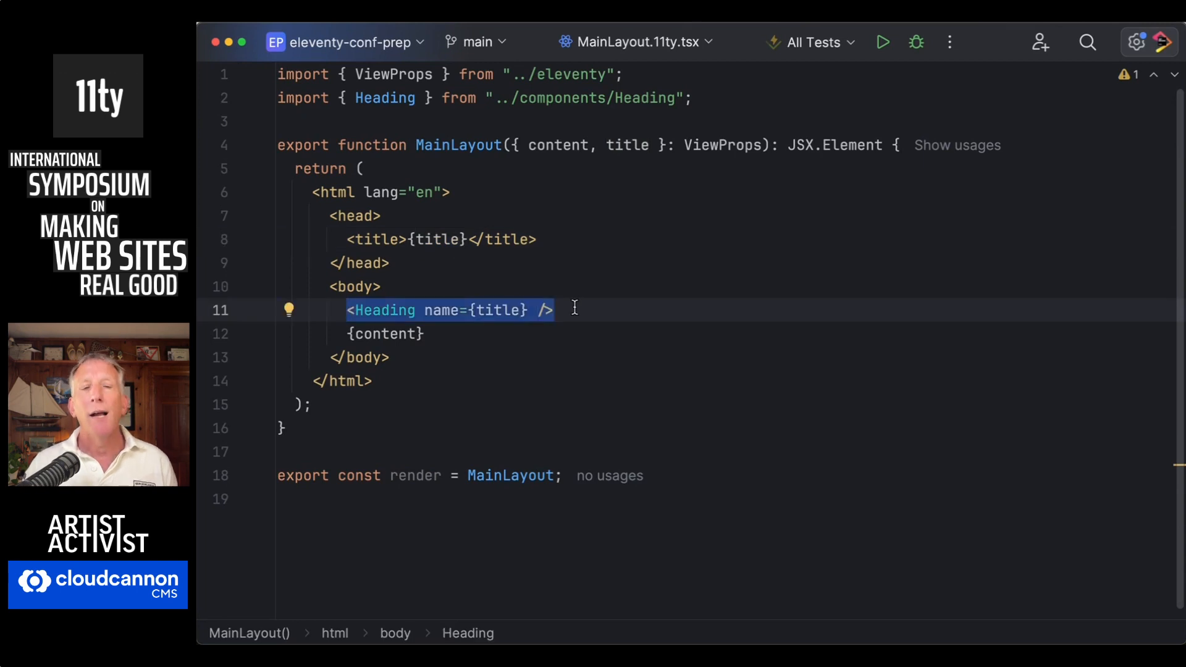
key(Delete)
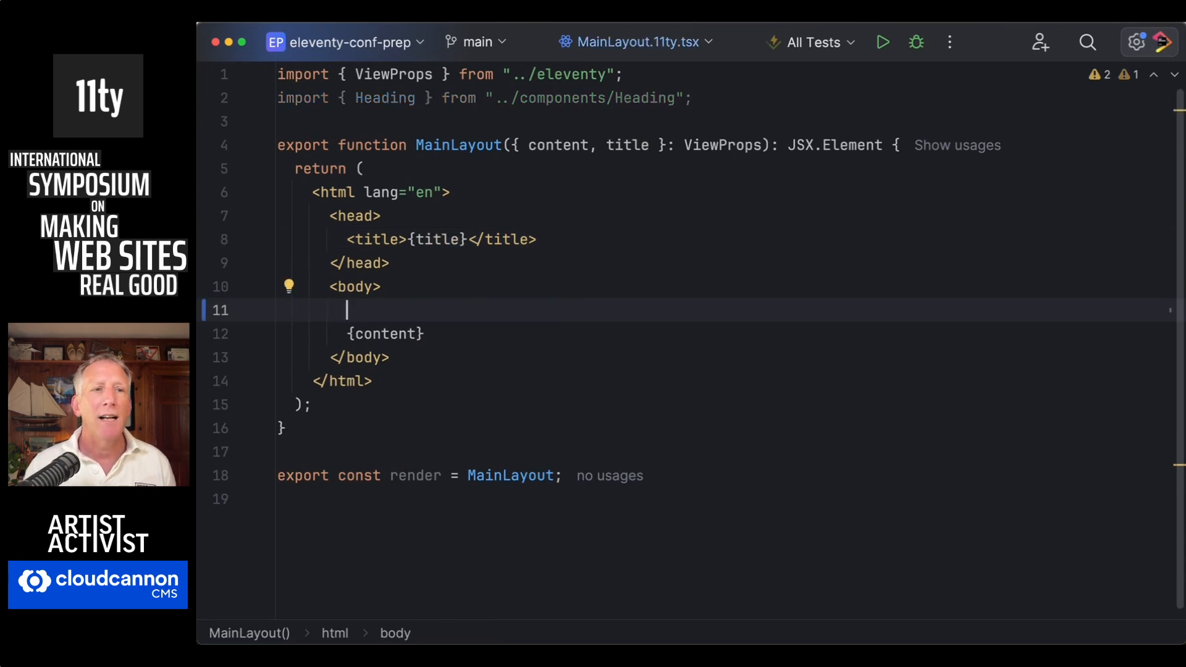
double_click(460, 97)
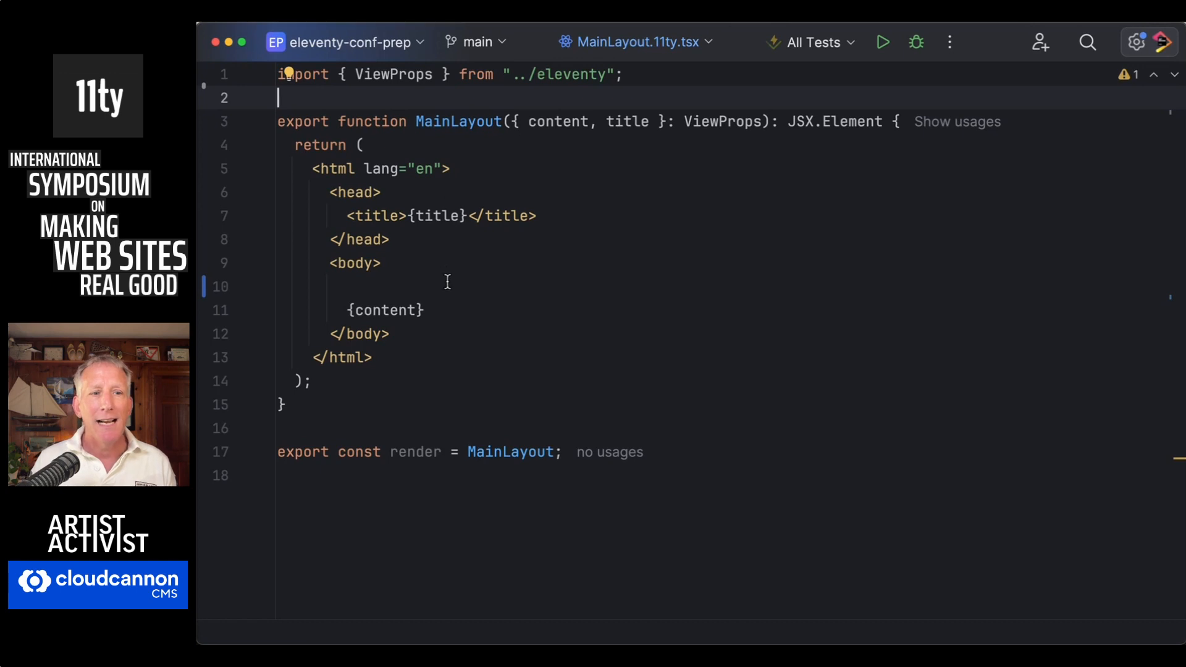
Step: Add <Heading name={title}/> in the body with its import, then switch to the Heading source
text(<In)
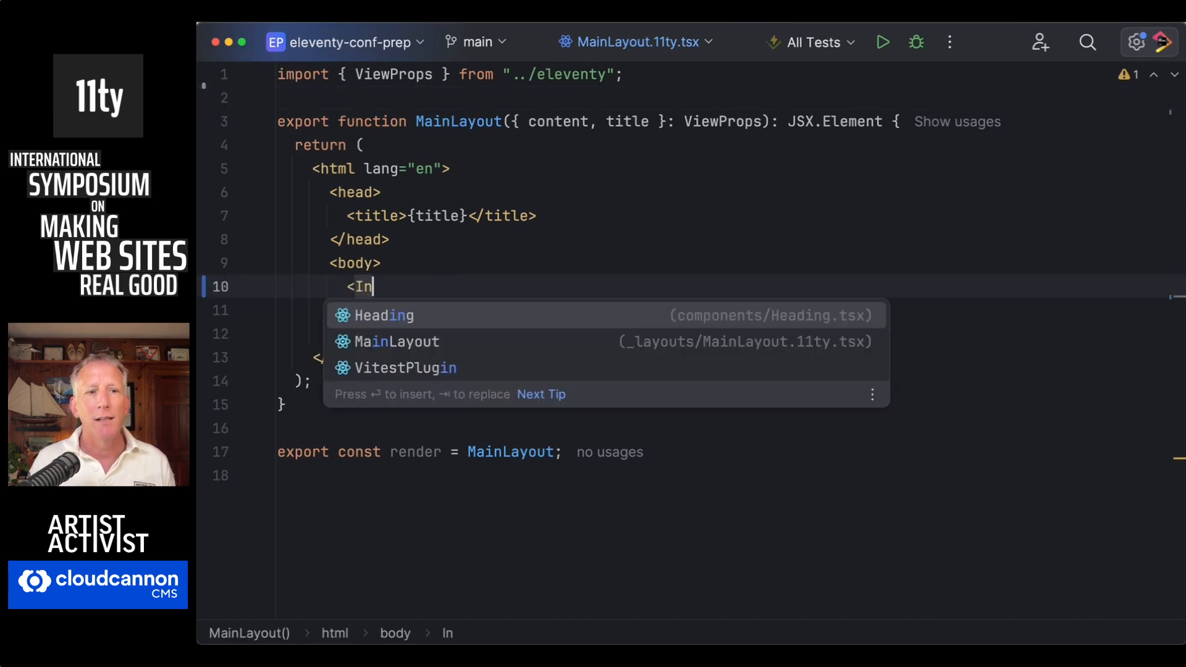
text(eading)
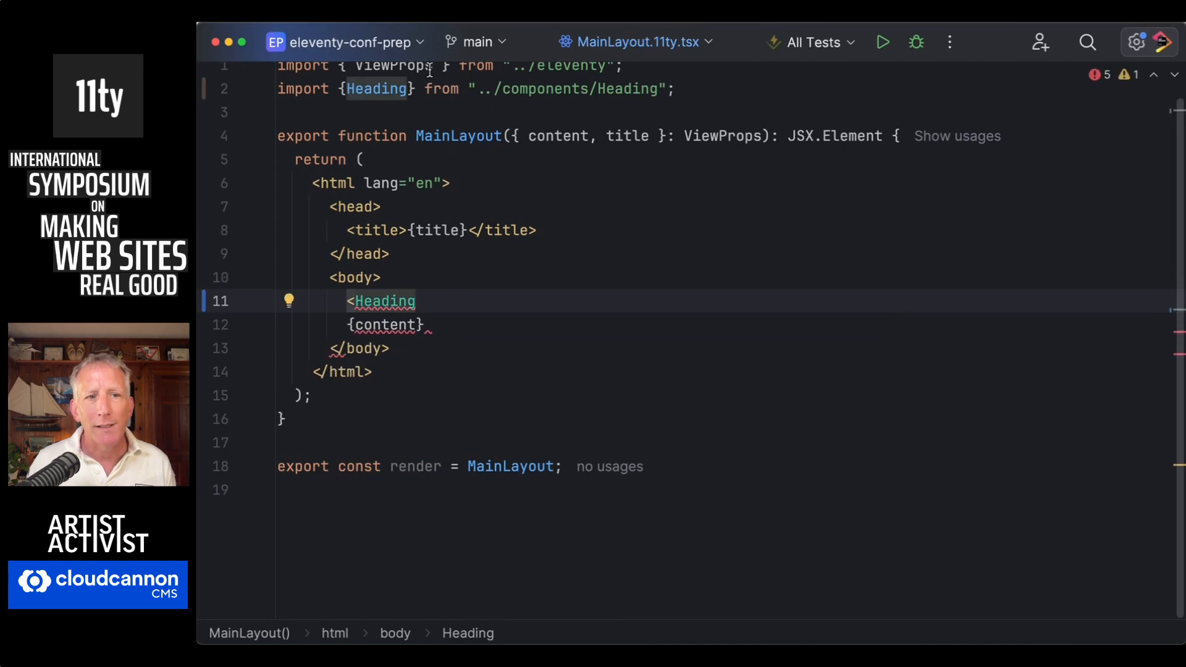
mouse_move(543, 312)
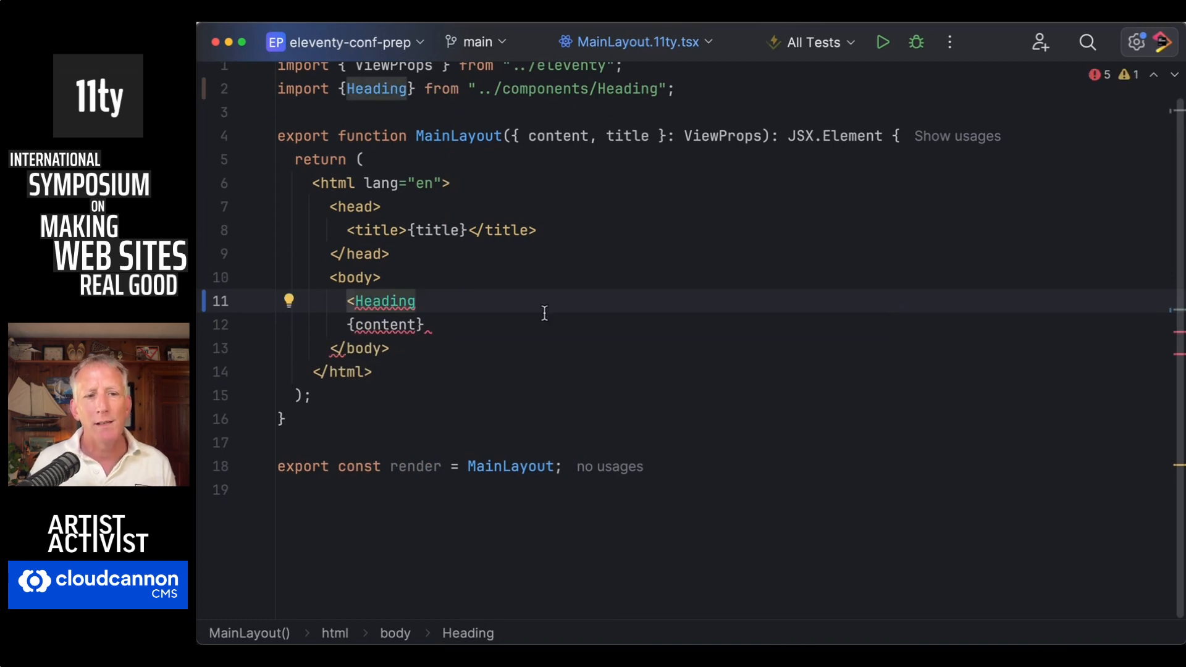
text(name={})
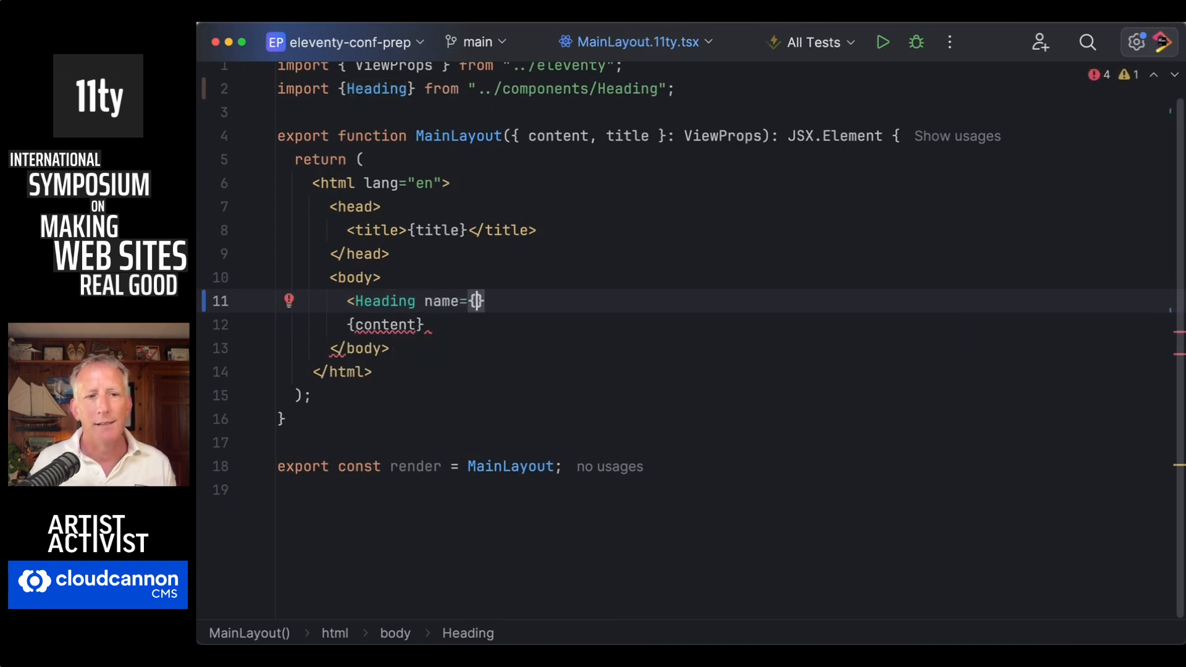
text(title)
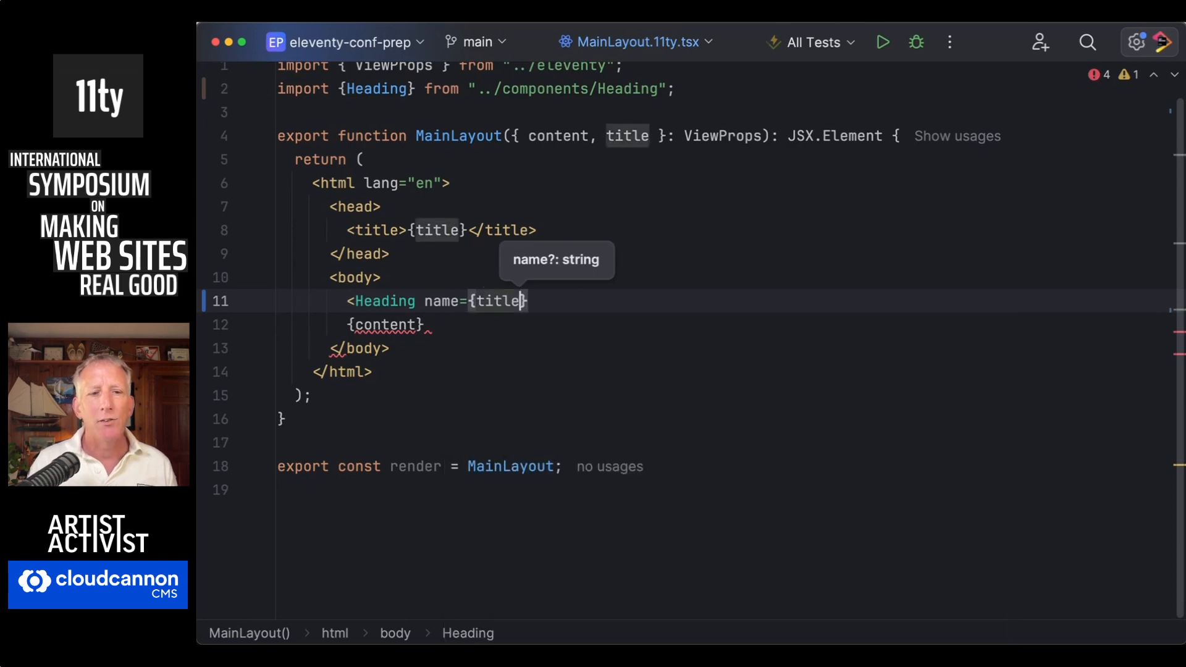
text(/>)
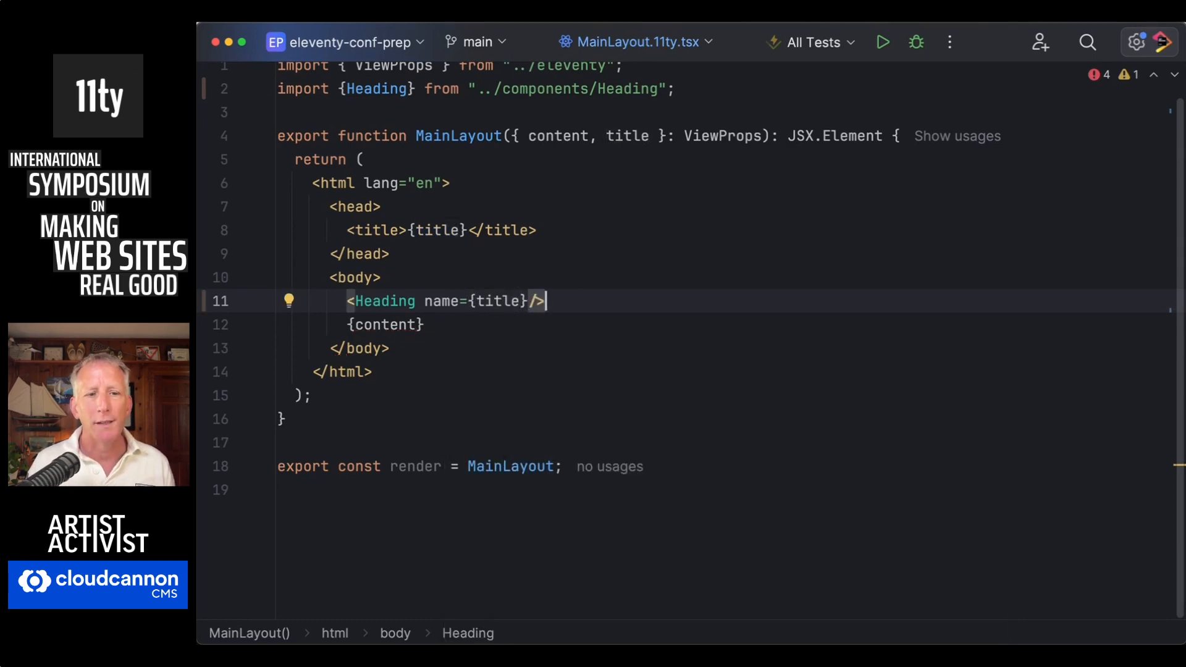
click(384, 302)
text(sp)
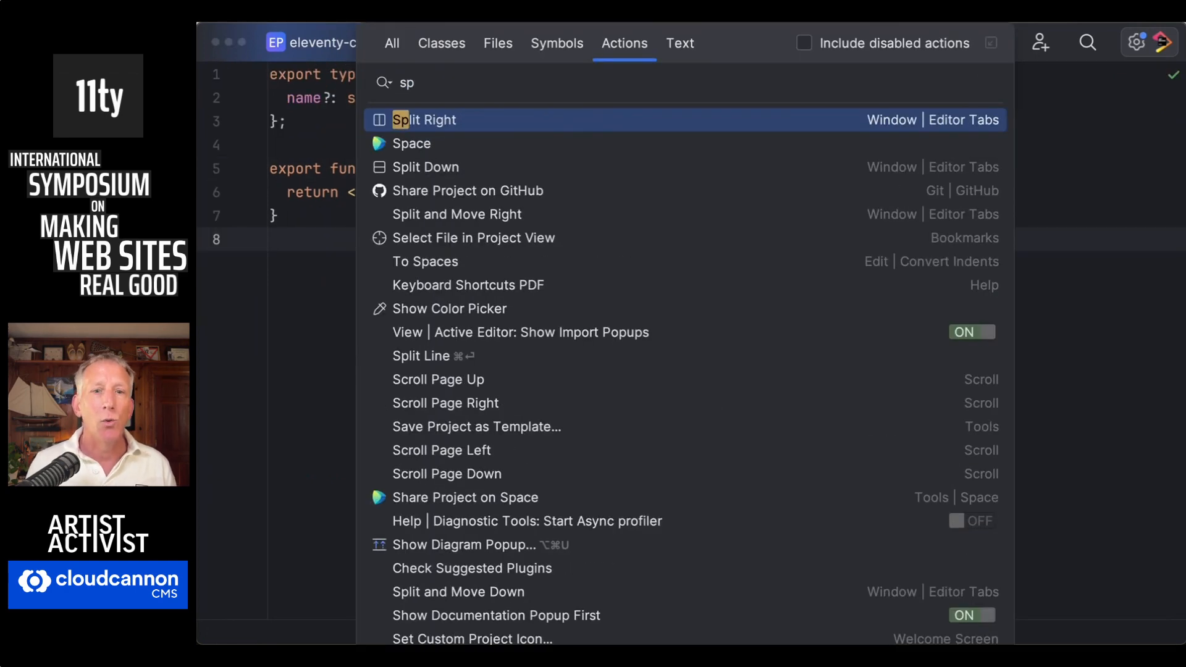
Step: Show Heading.test.tsx beside Heading.tsx and change the custom name from World to Zach
click(423, 119)
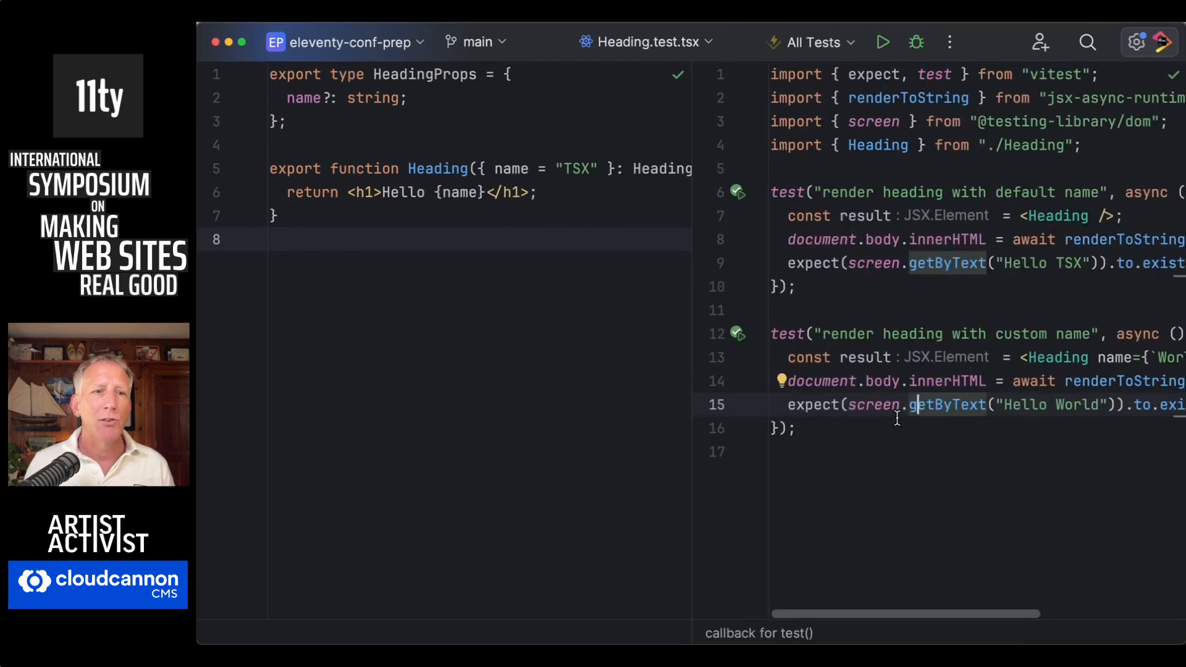
click(434, 193)
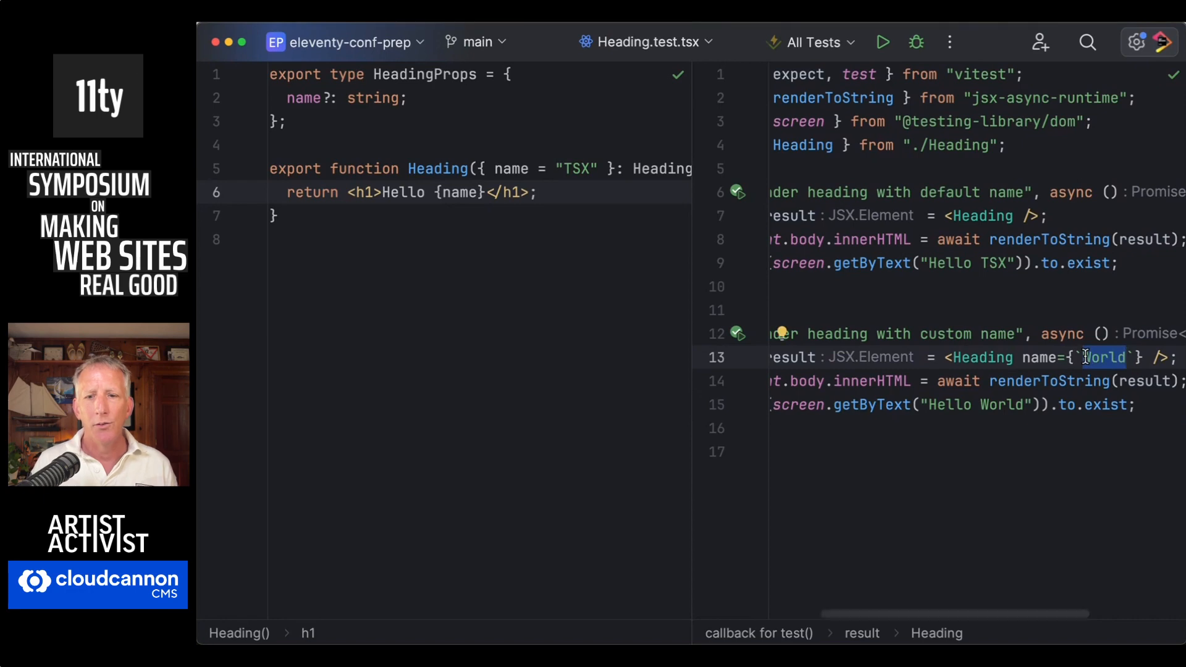
text(Zach)
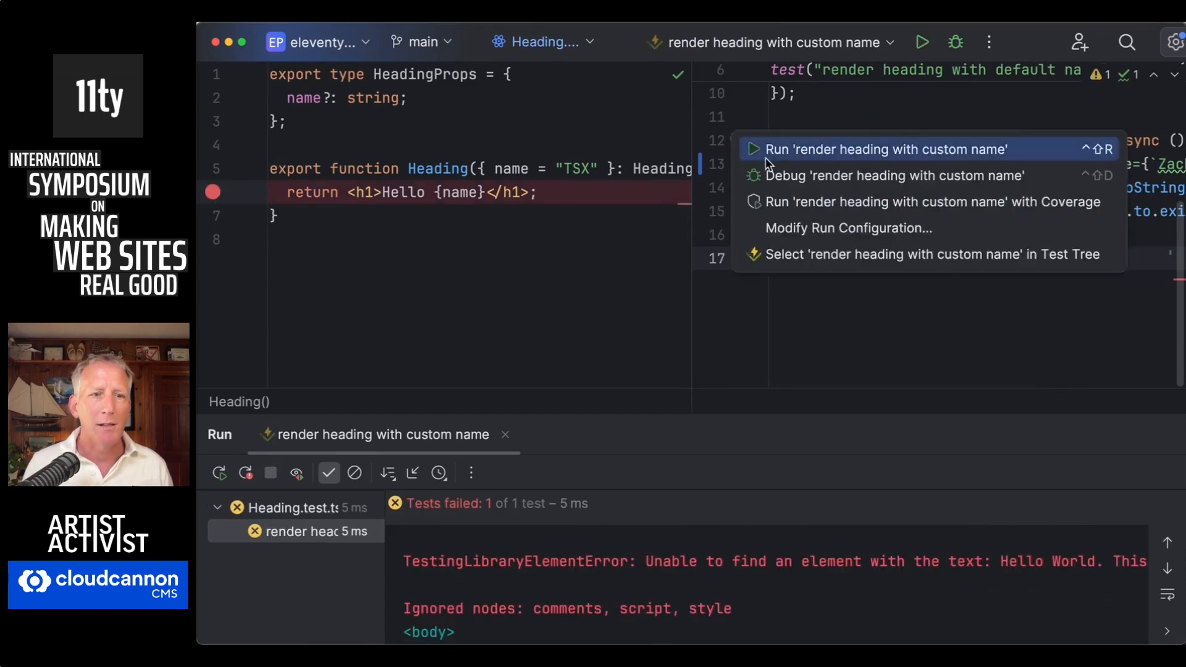
Step: Debug the 'render heading with custom name' test, pausing inside Heading where name is "Zach"
click(896, 176)
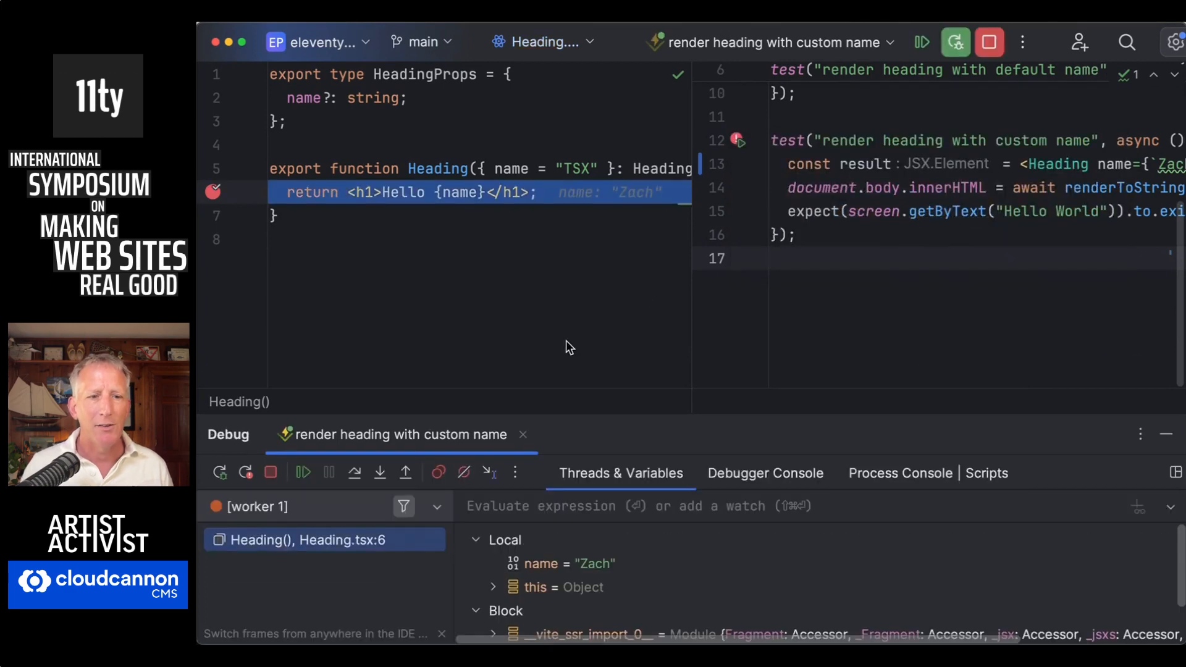
mouse_move(454, 356)
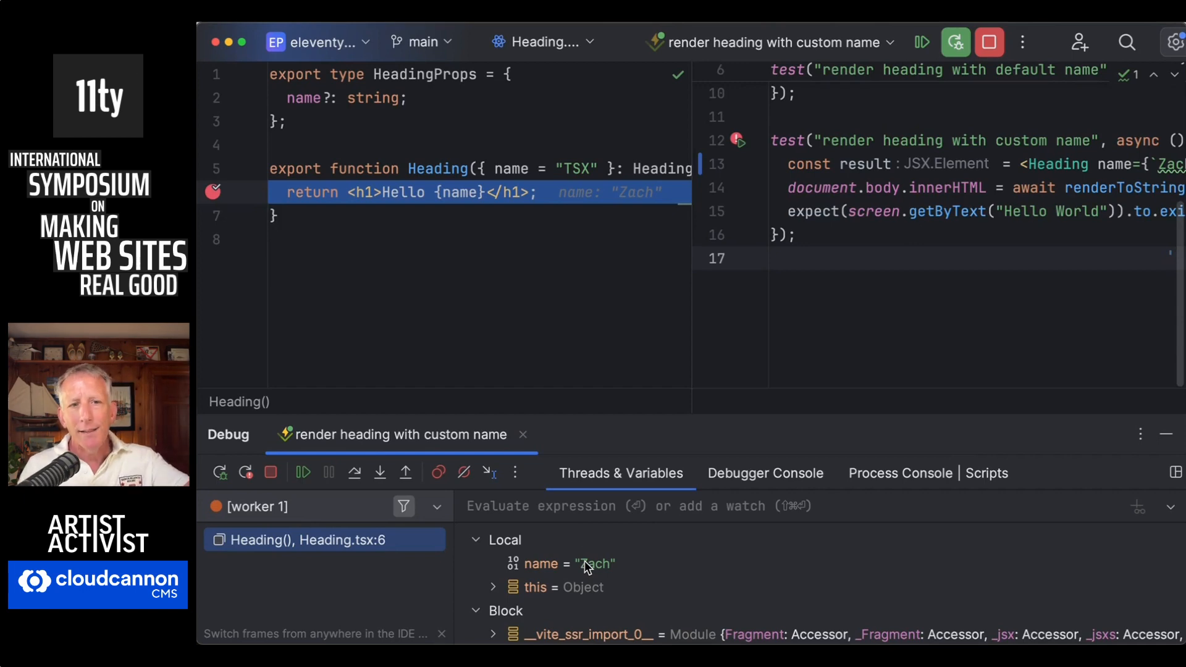
mouse_move(577, 174)
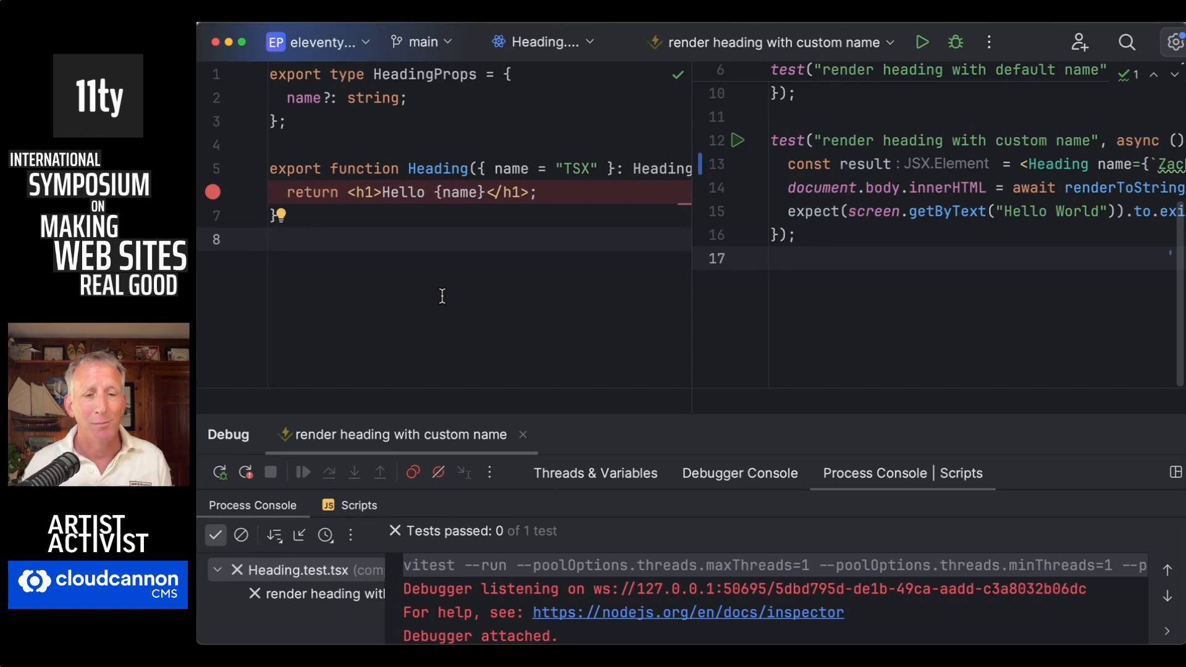
mouse_move(553, 362)
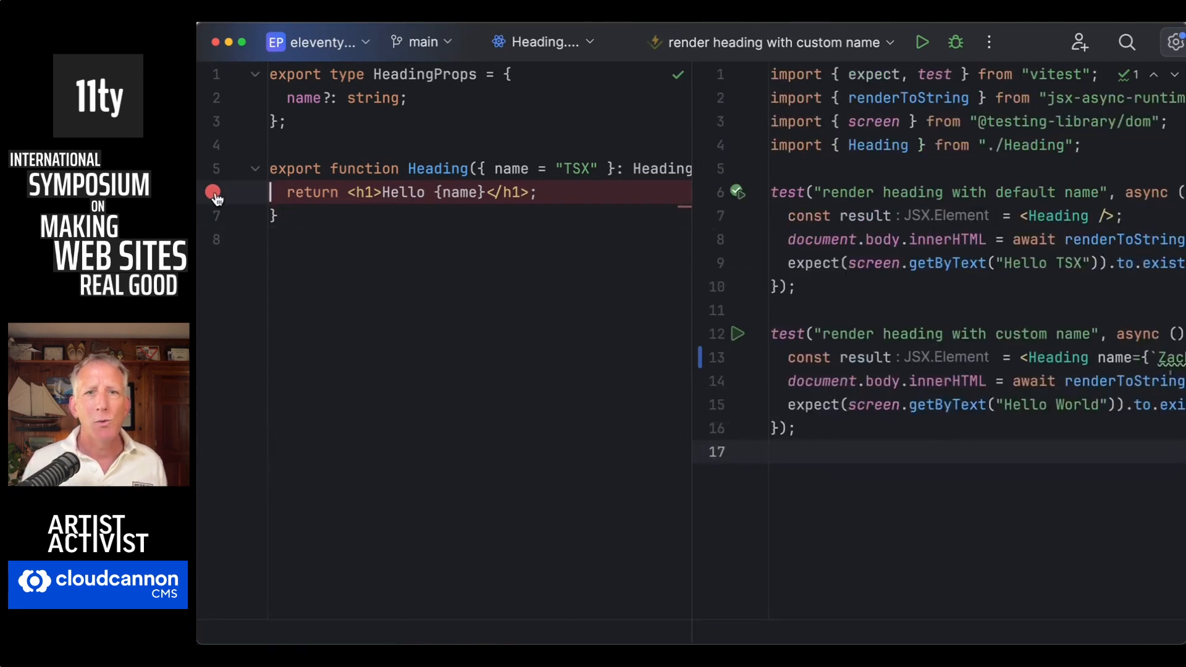
Step: Remove the breakpoint, debug All Tests, and set the custom name back to World so both pass
click(768, 42)
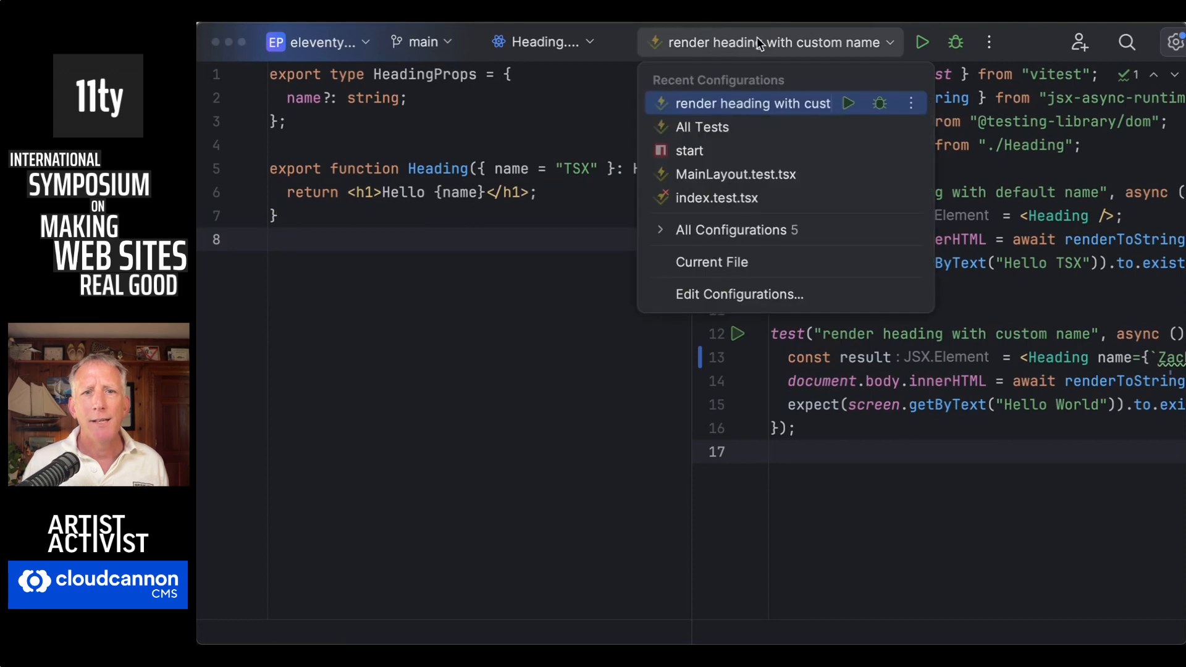
mouse_move(766, 132)
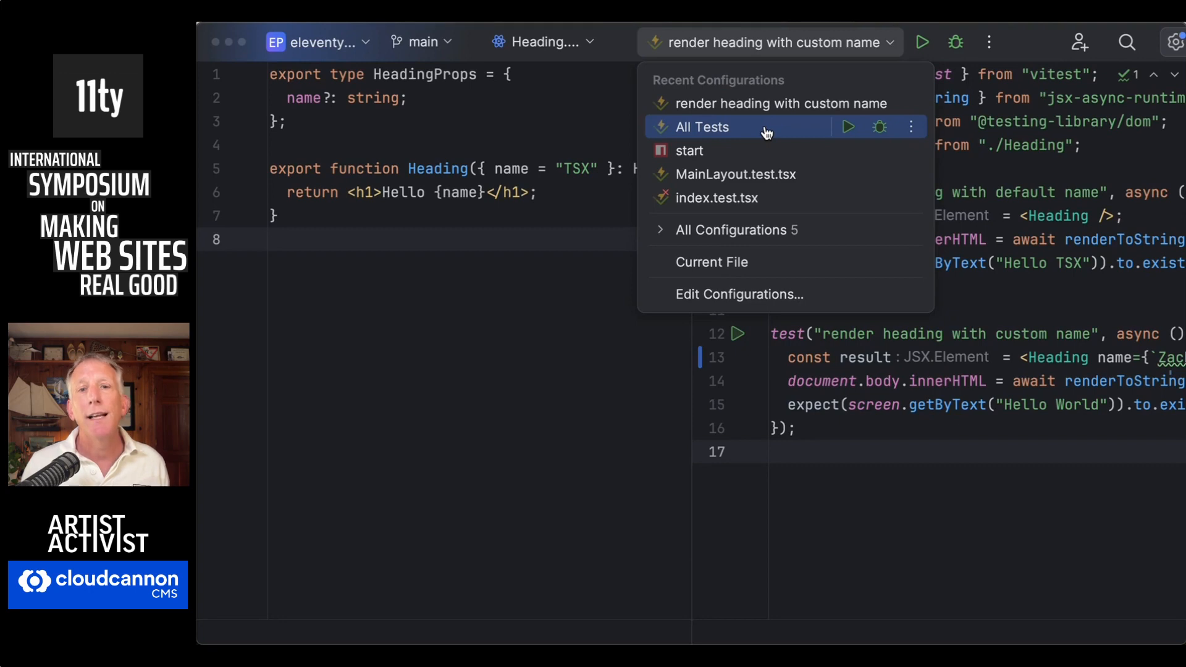
mouse_move(879, 126)
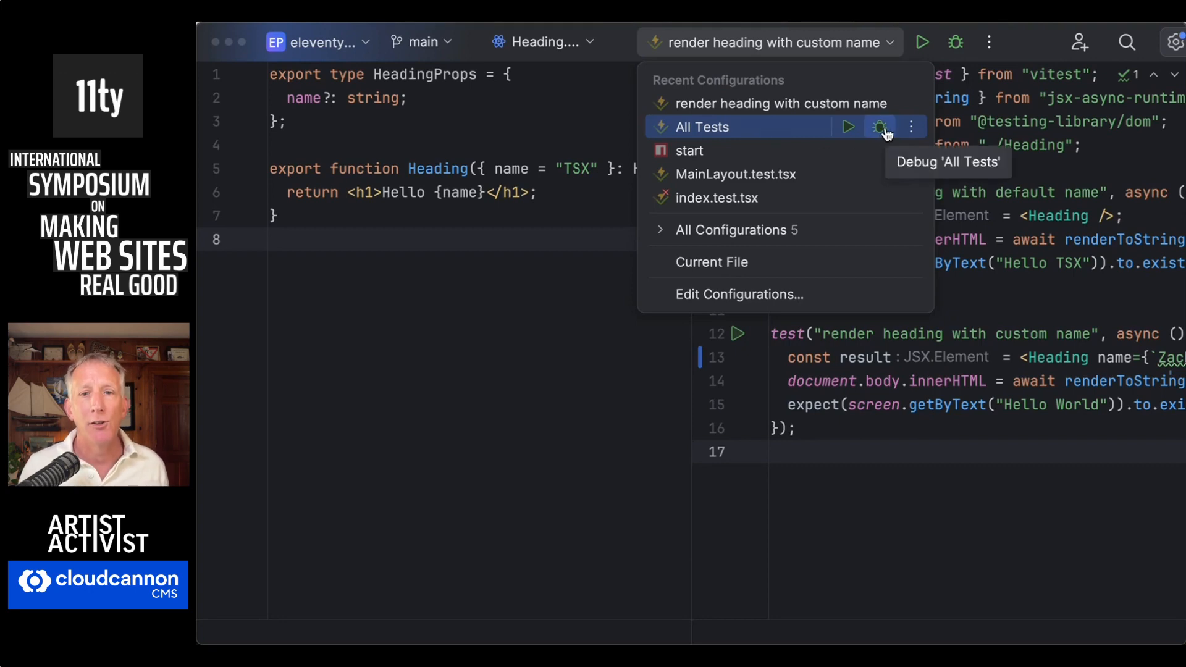
click(879, 126)
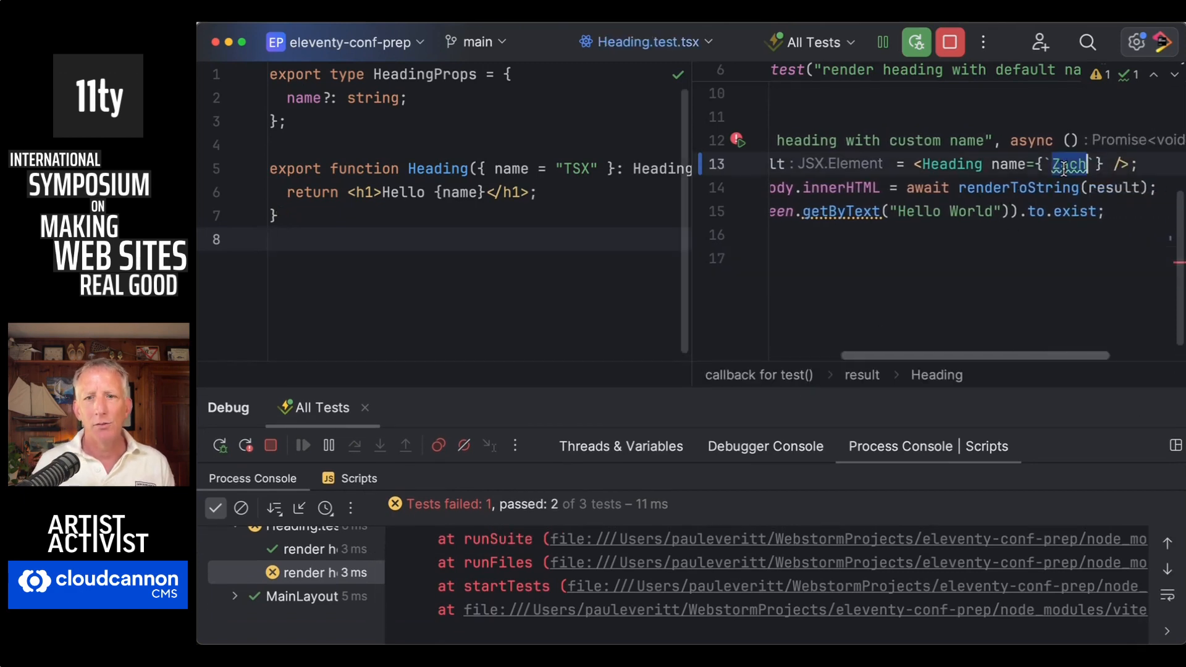
text(World)
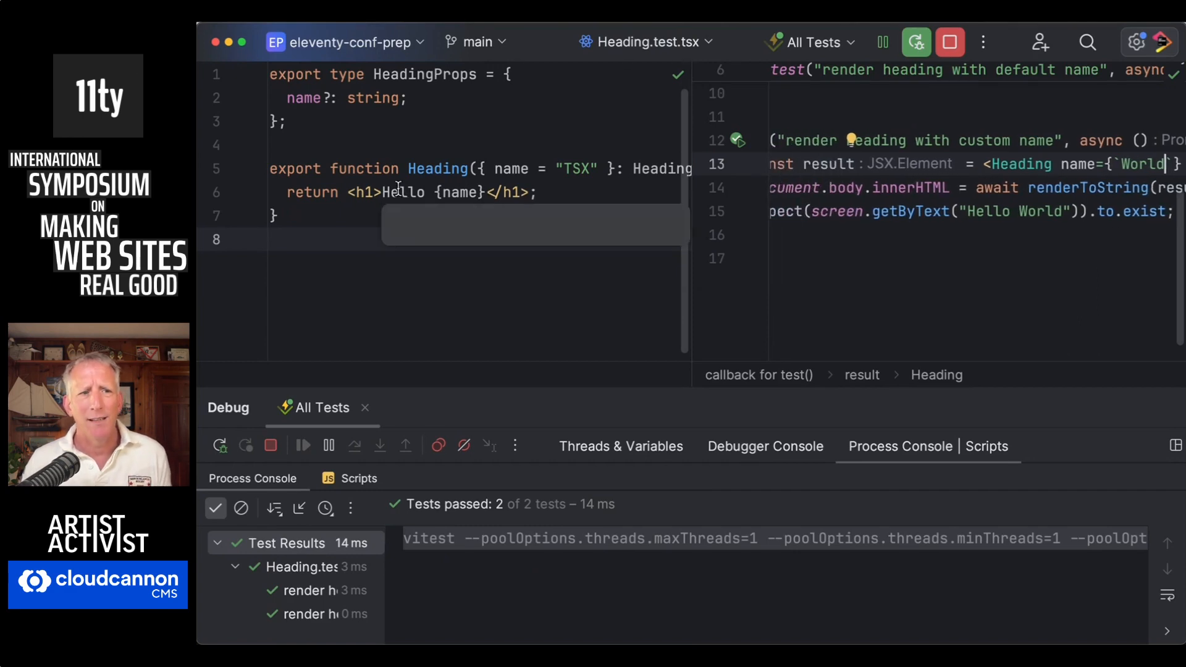
click(215, 192)
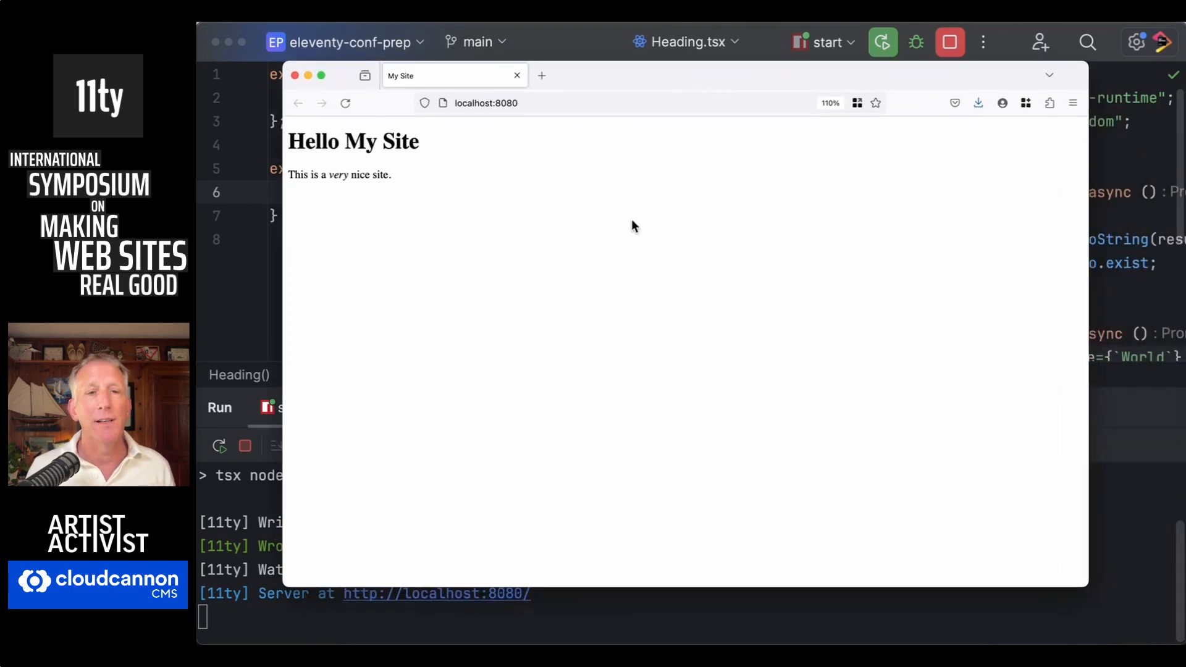
mouse_move(615, 285)
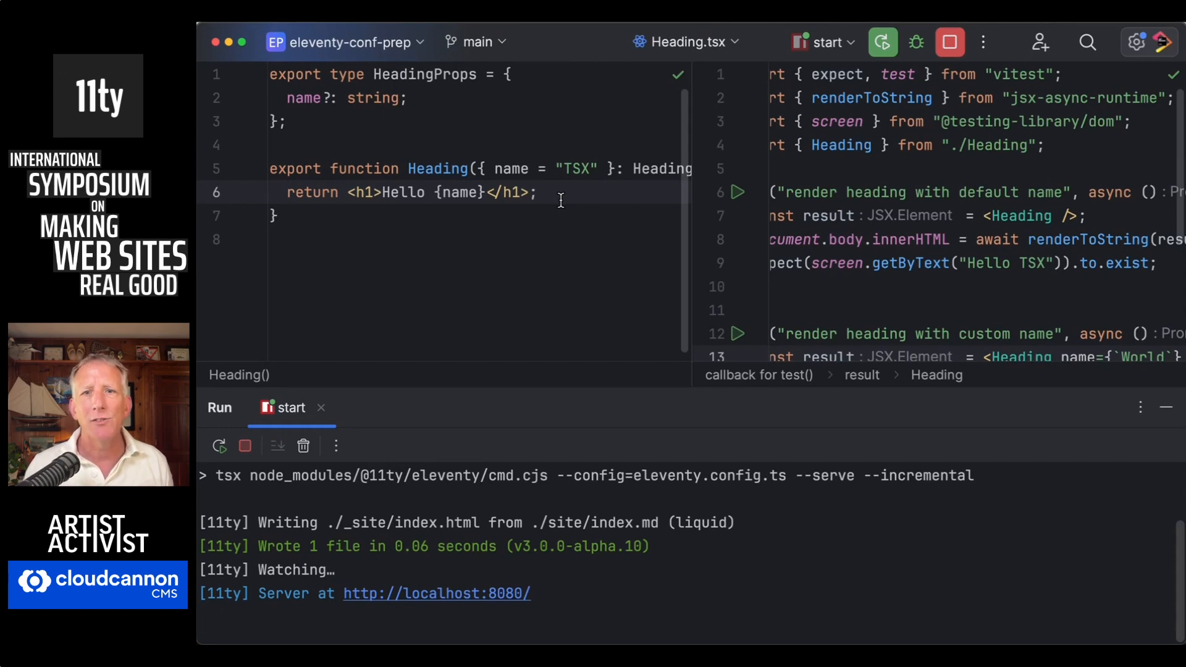
mouse_move(948, 42)
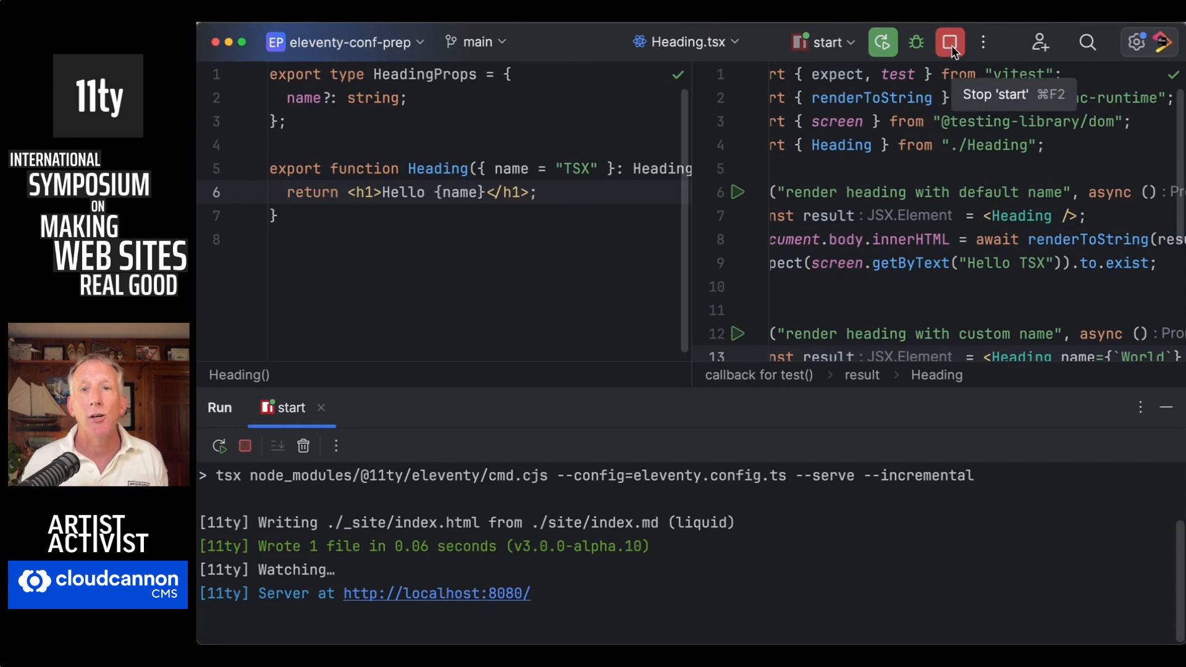
Step: Stop the running Eleventy 'start' server after checking Hello My Site in the browser
click(948, 42)
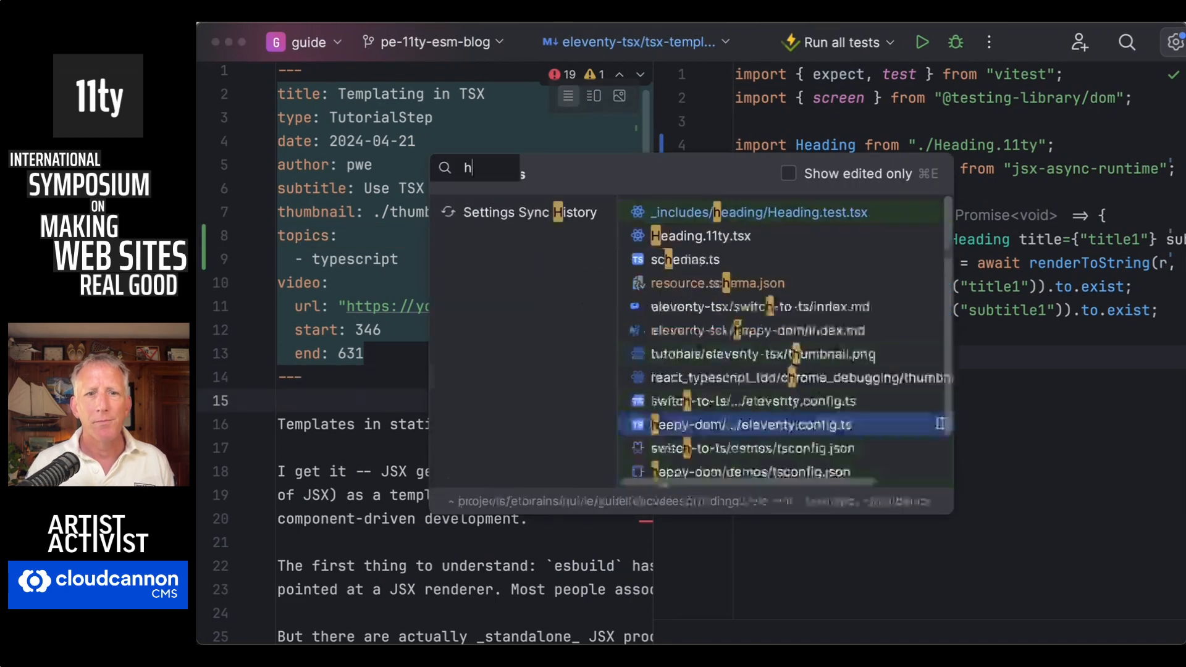
Step: Open the guide project's Heading test beside Heading.11ty.tsx and browse the site folder
click(700, 235)
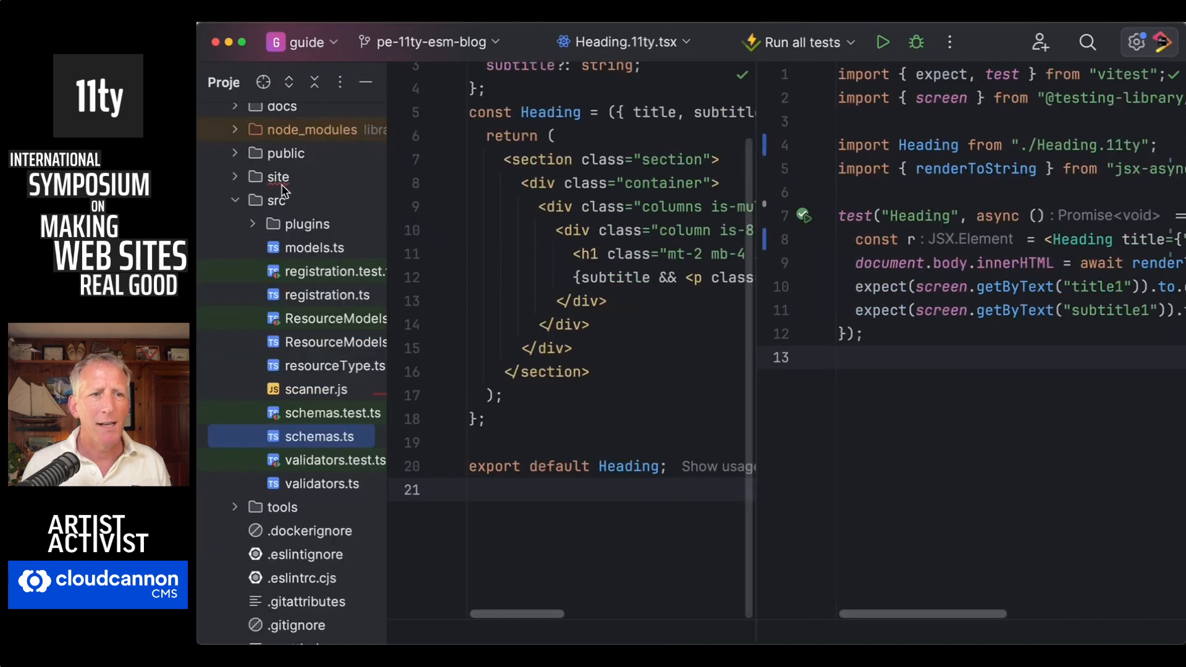
click(271, 200)
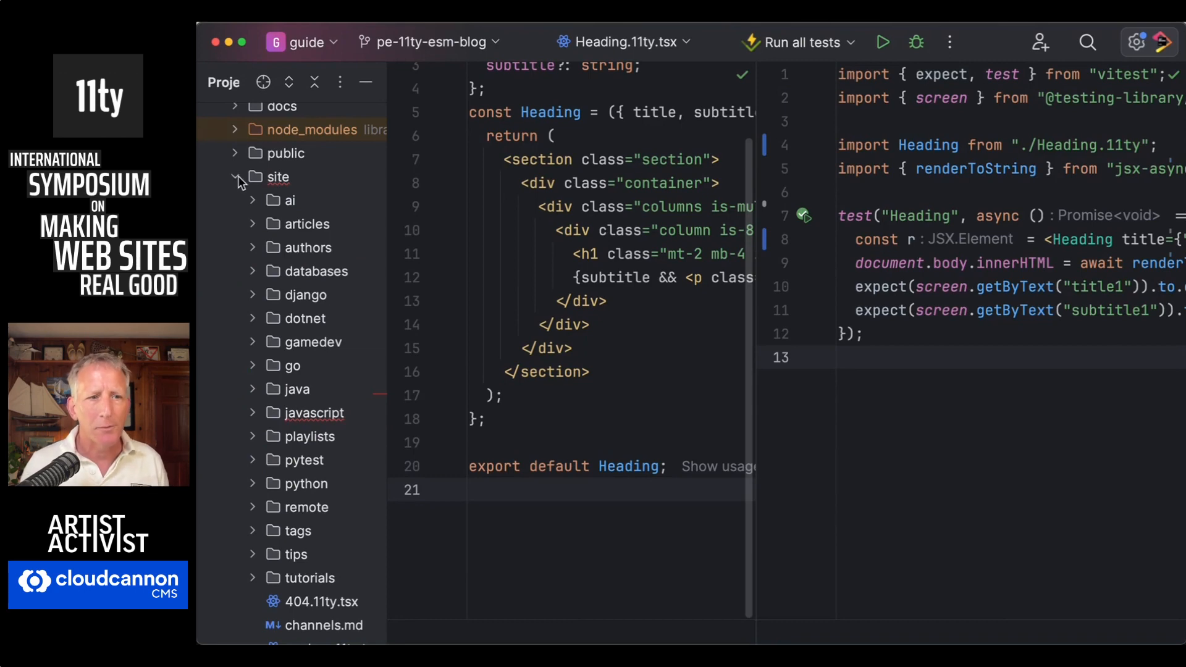
click(237, 177)
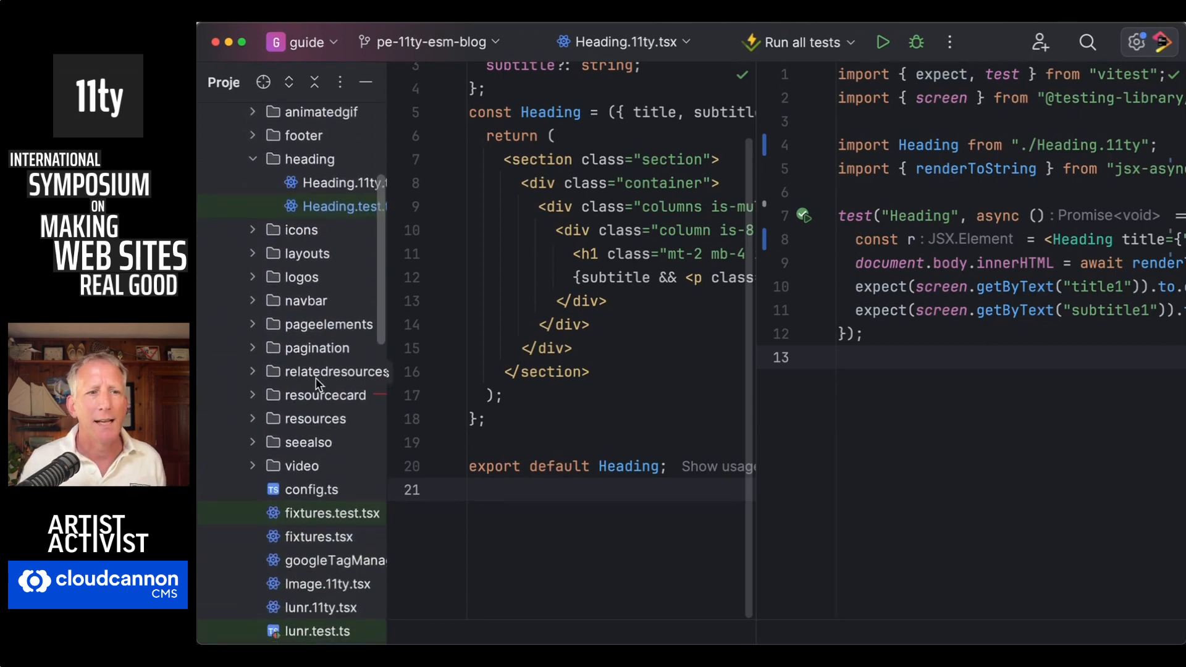
scroll(up, 3)
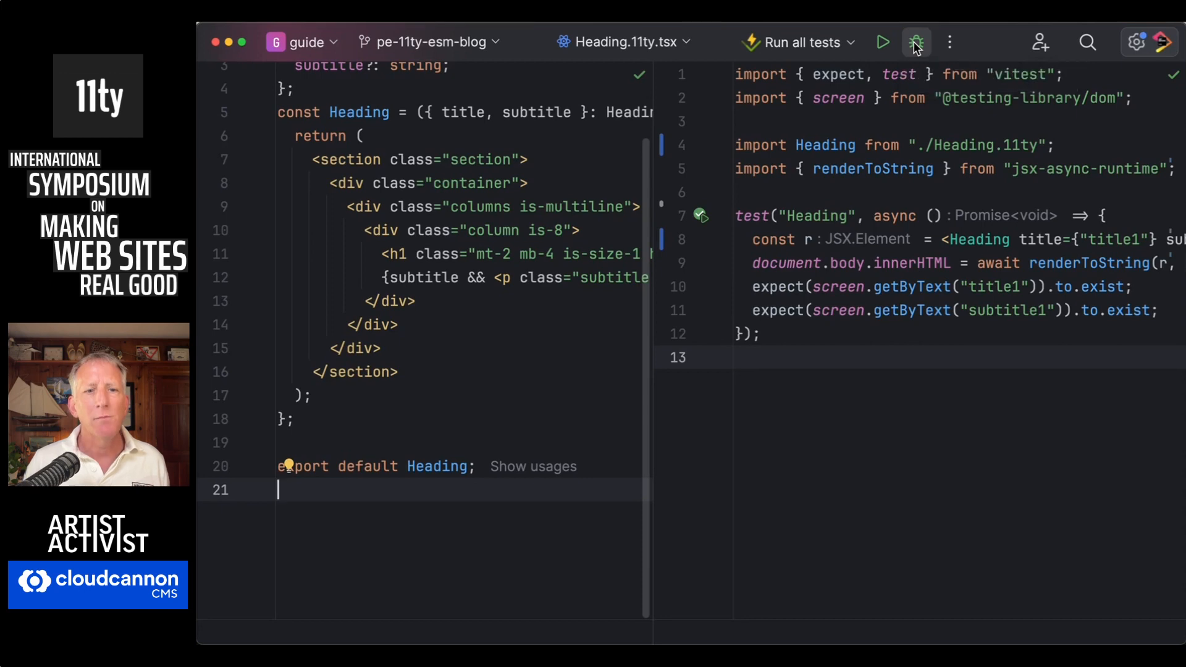
Step: Debug all guide-project tests with the Heading title changed to xtitle1 and review the run
click(915, 42)
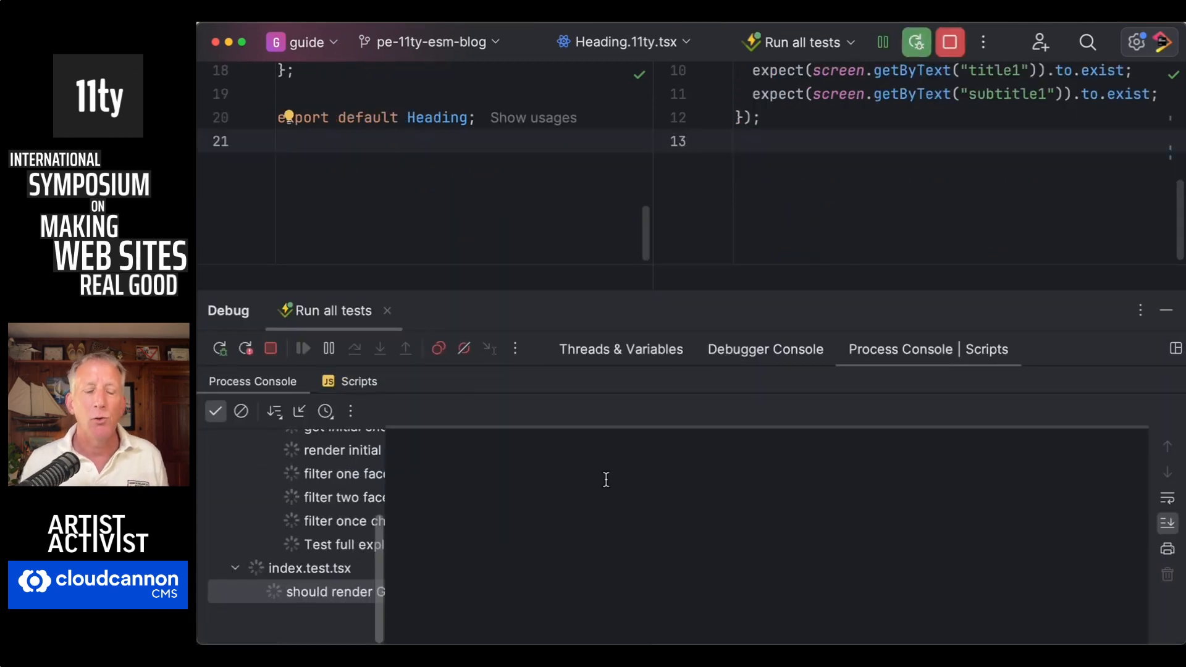
scroll(down, 3)
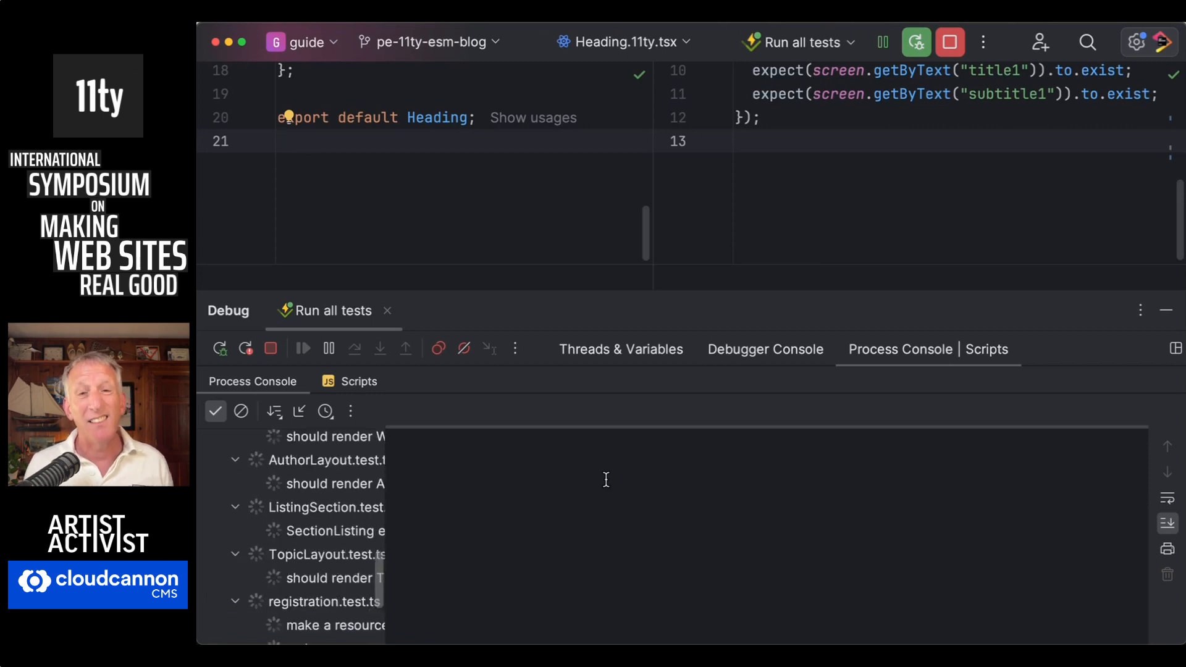
scroll(down, 3)
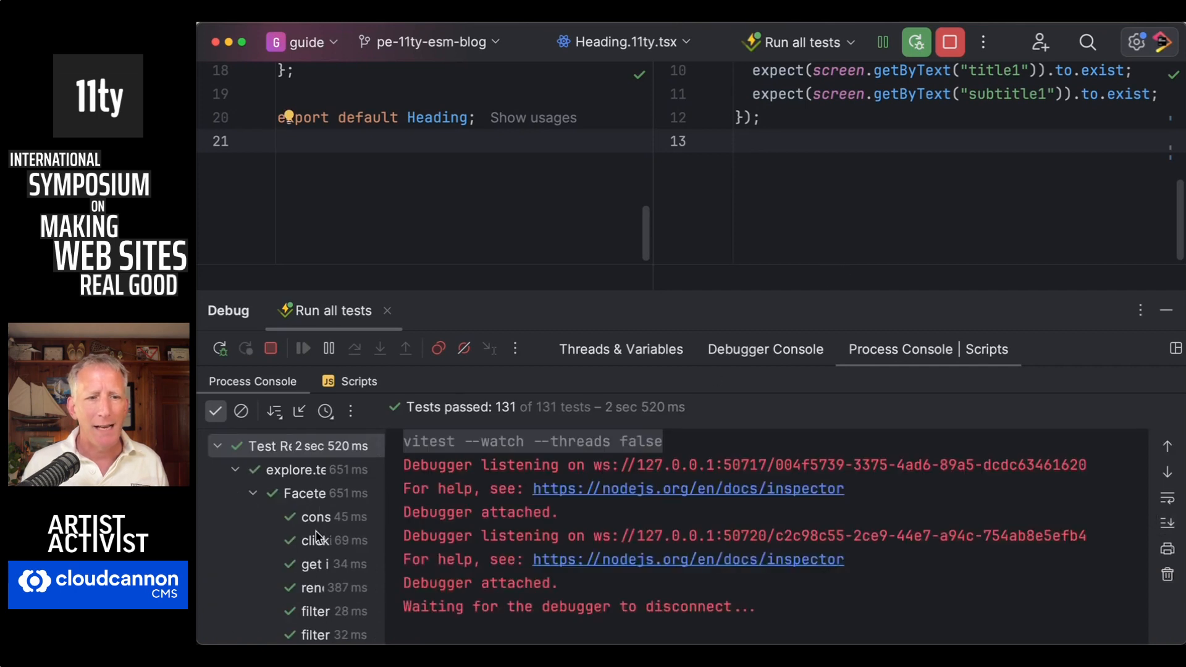
mouse_move(529, 407)
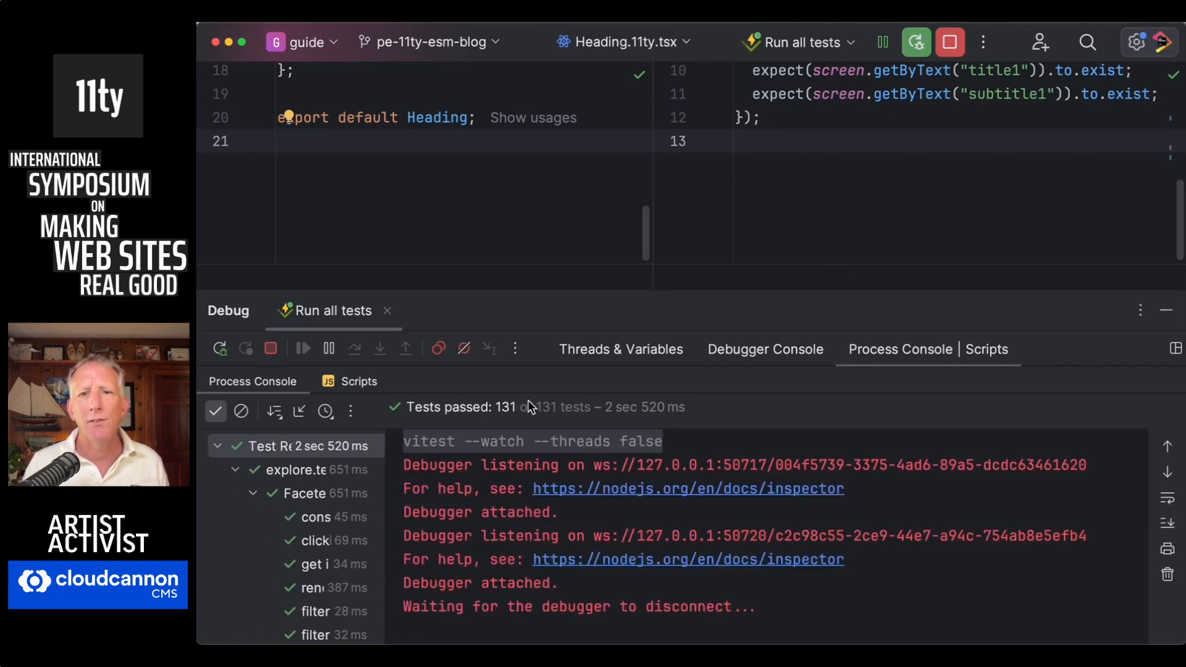
scroll(up, 3)
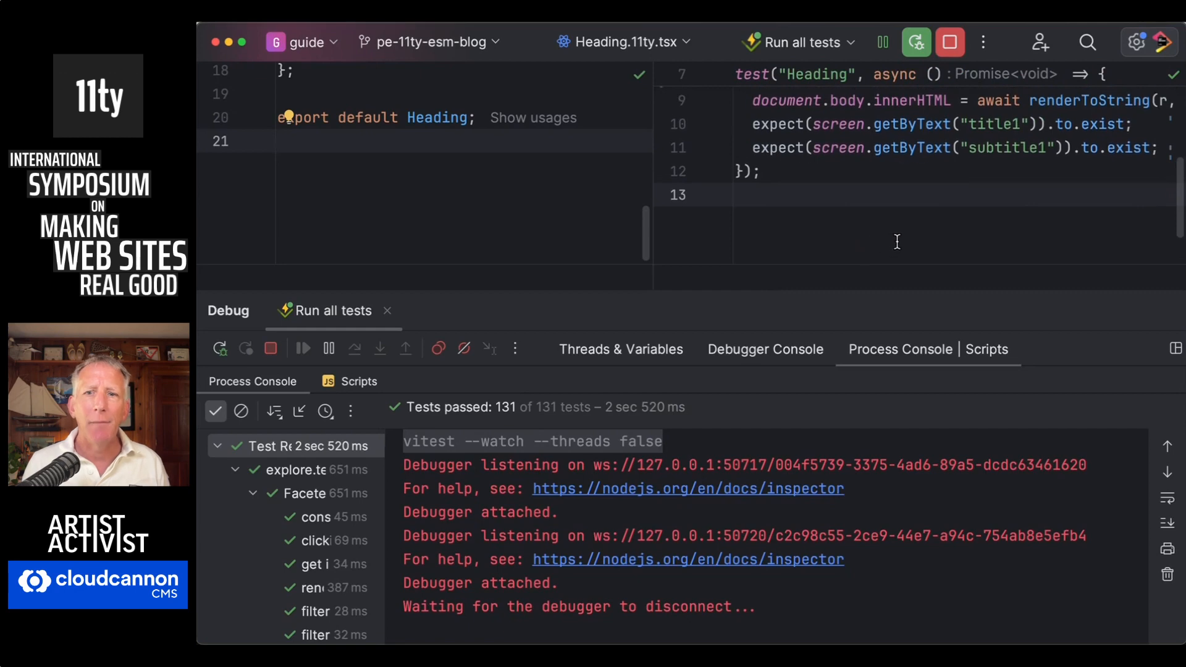
scroll(up, 3)
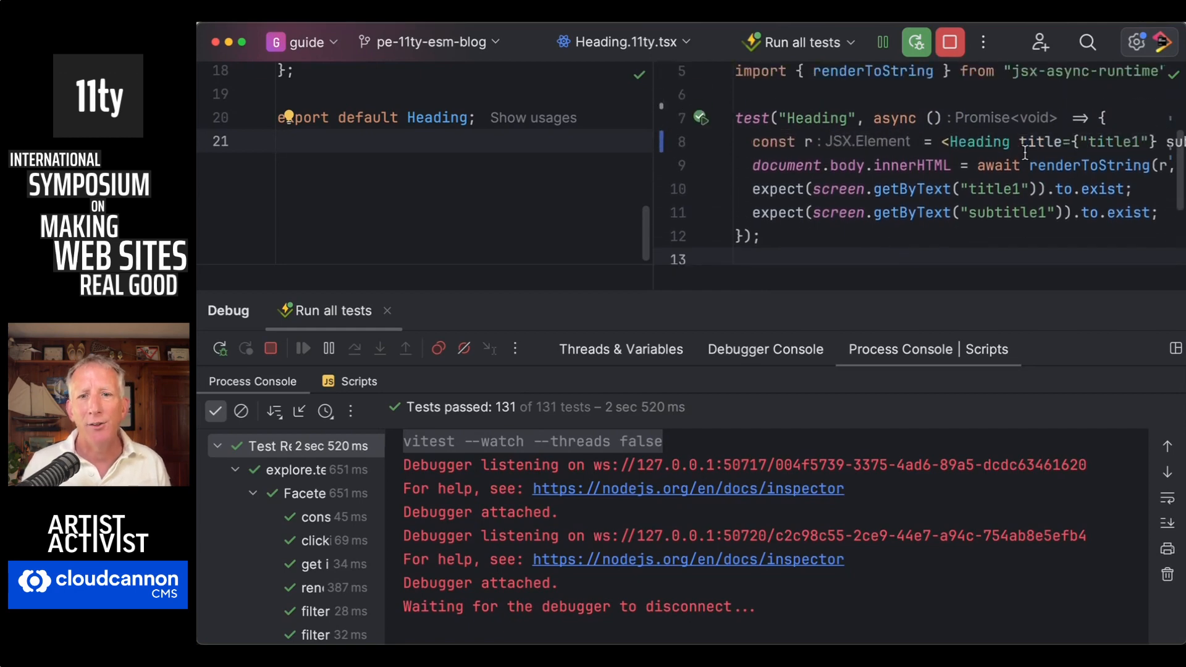
scroll(right, 3)
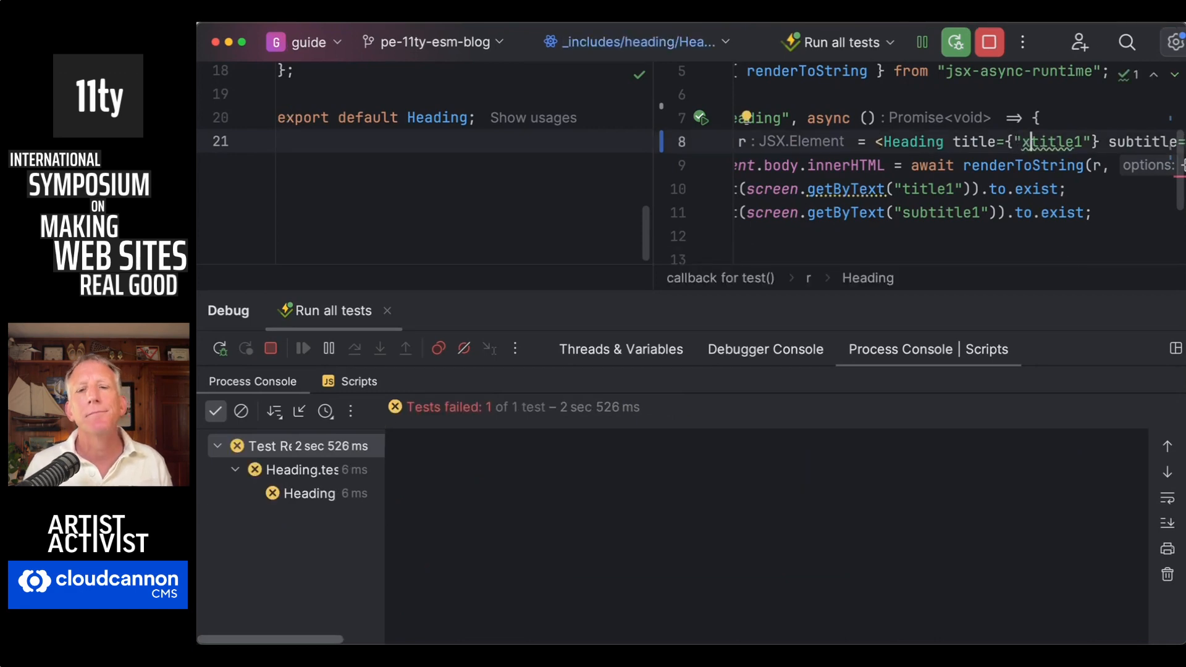
Step: Read the failed Heading test's error output before restoring title1 so it passes again
click(310, 493)
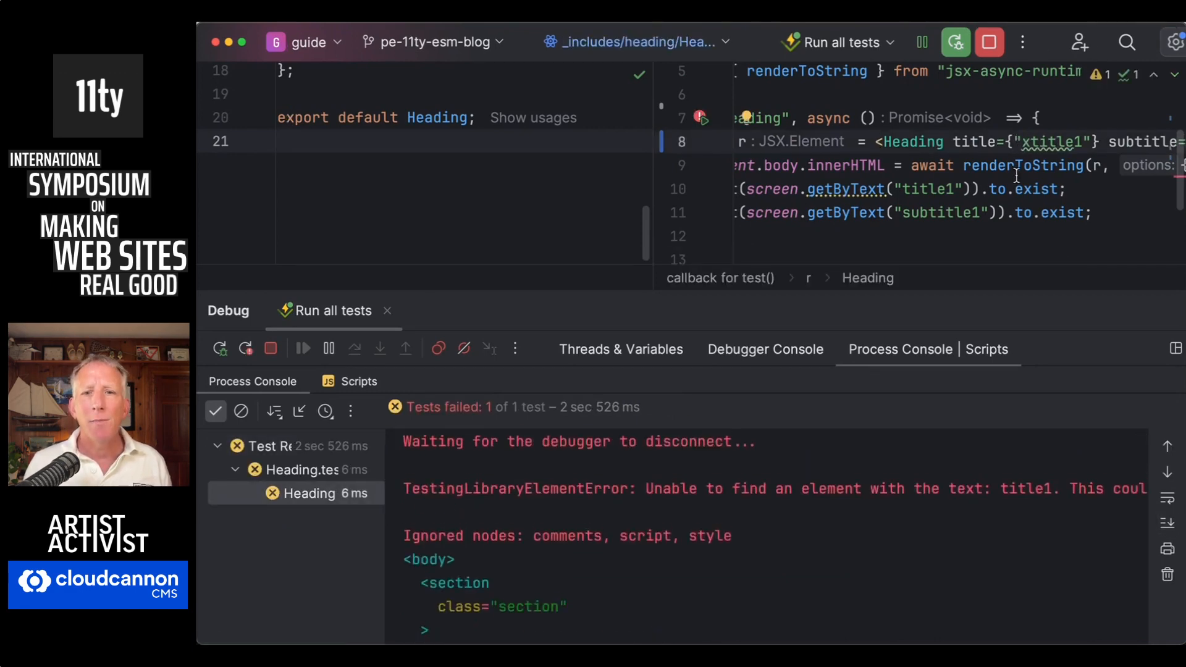
scroll(right, 3)
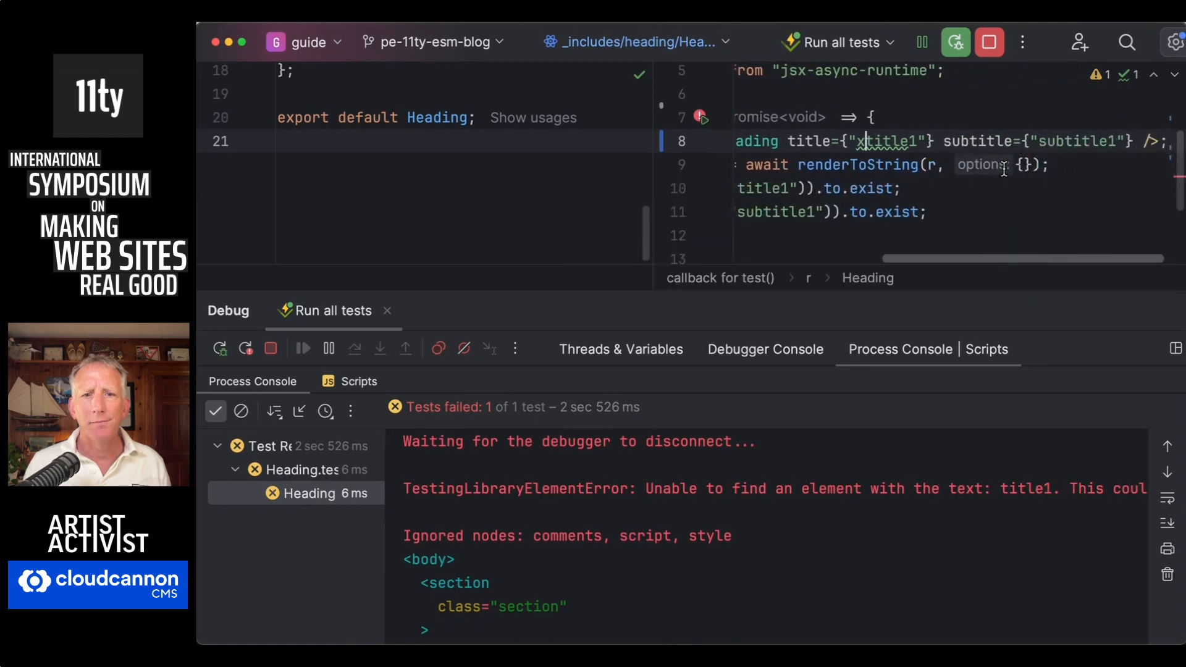
scroll(left, 3)
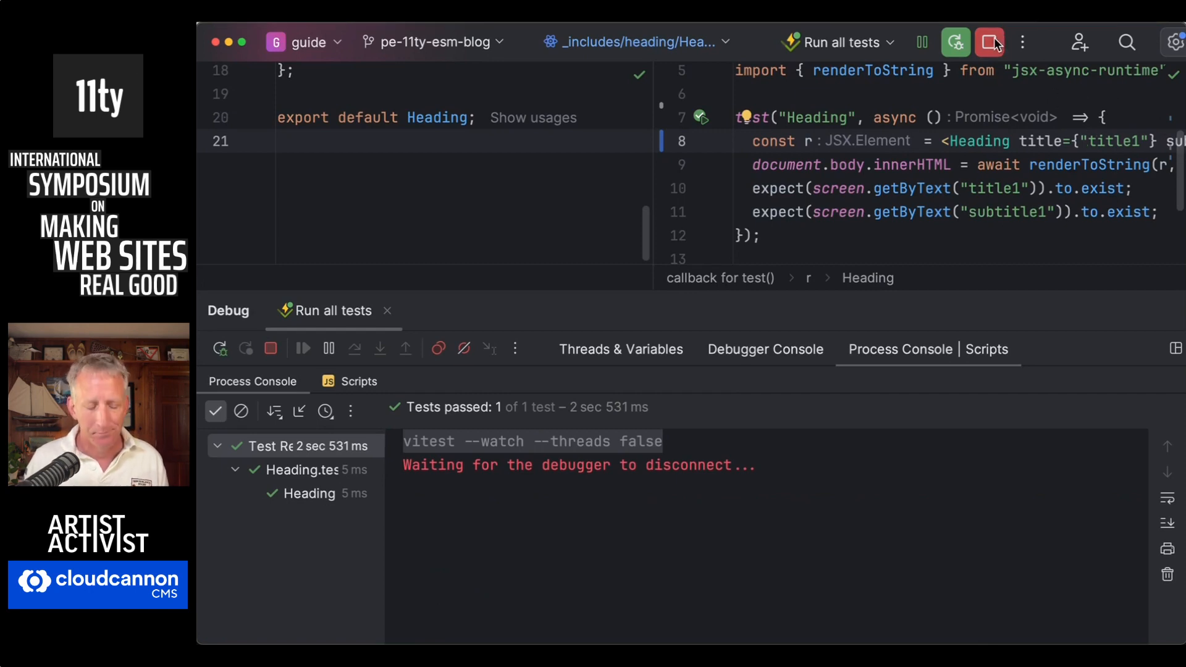
Step: Stop the test debug session and switch to the tsx-templates tutorial index.md
click(302, 348)
text(ind)
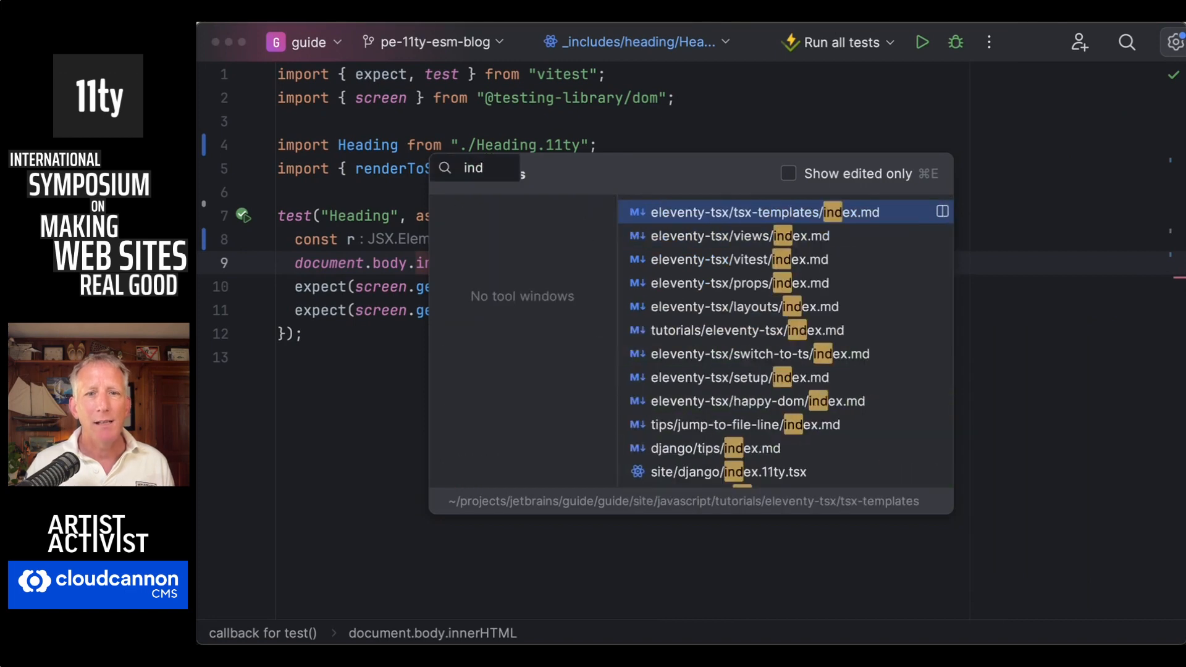
click(763, 211)
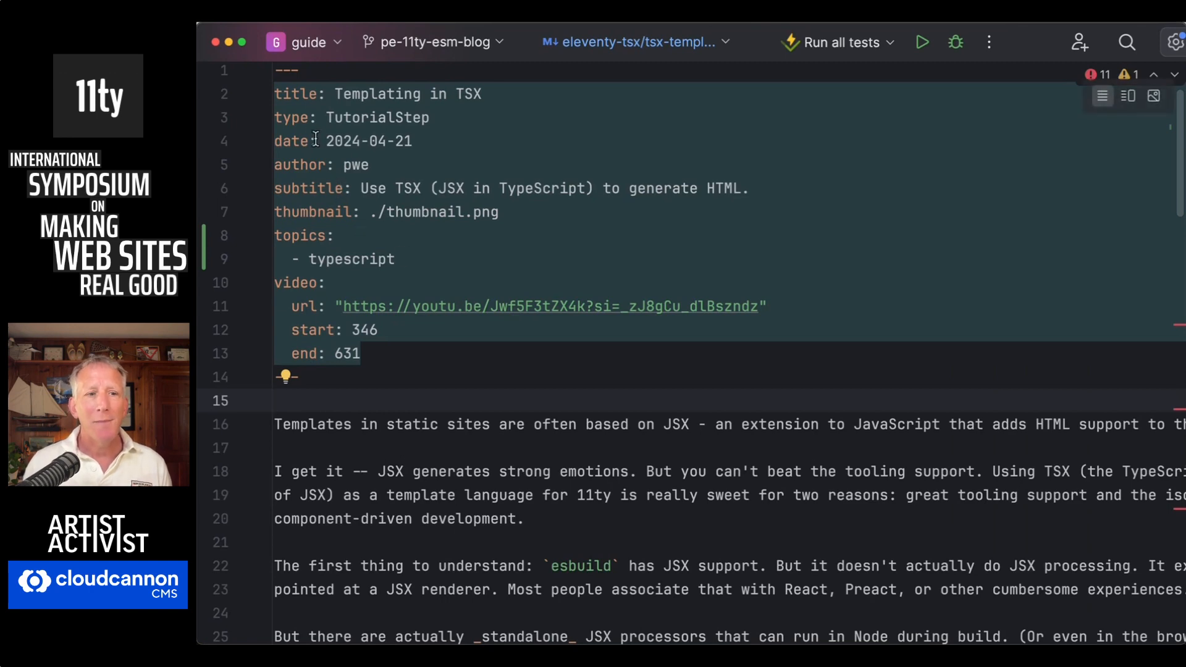
mouse_move(553, 258)
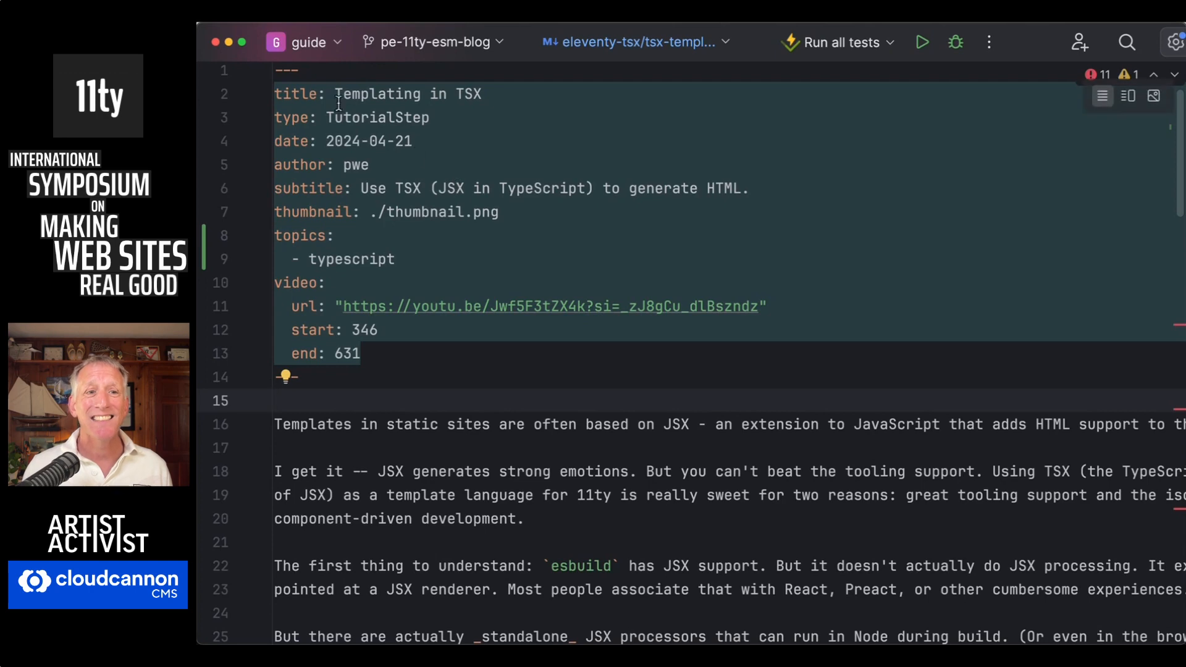
mouse_move(561, 231)
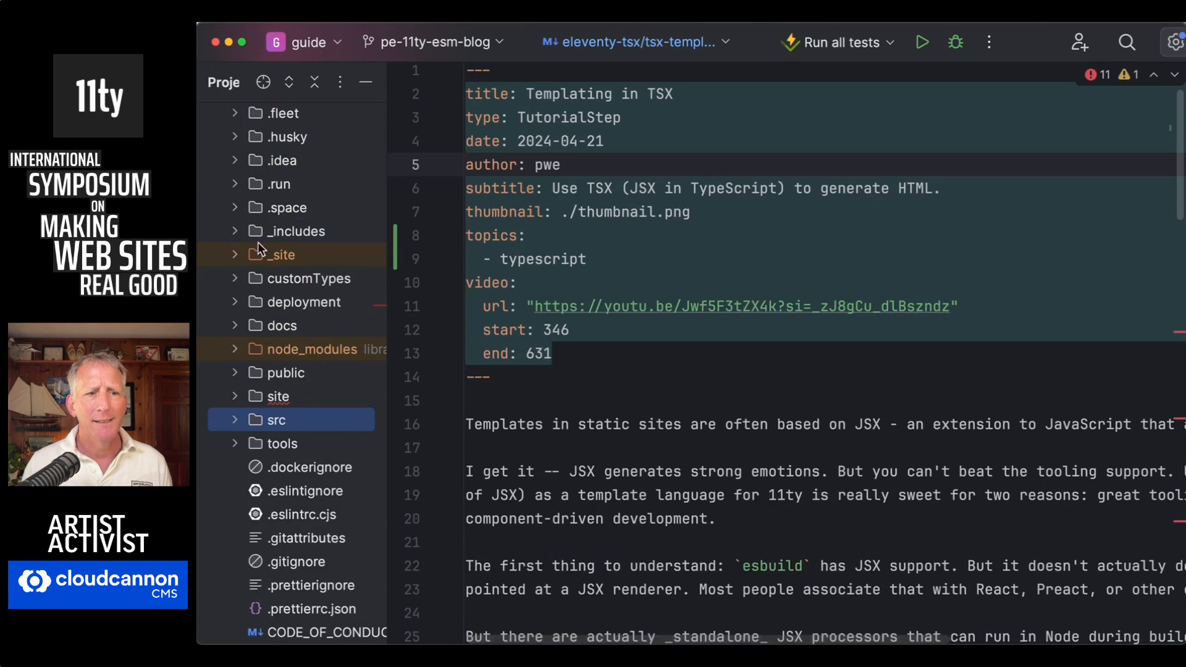
Step: Browse site/authors in the Project view to an author's index.md and hide the panel
click(269, 396)
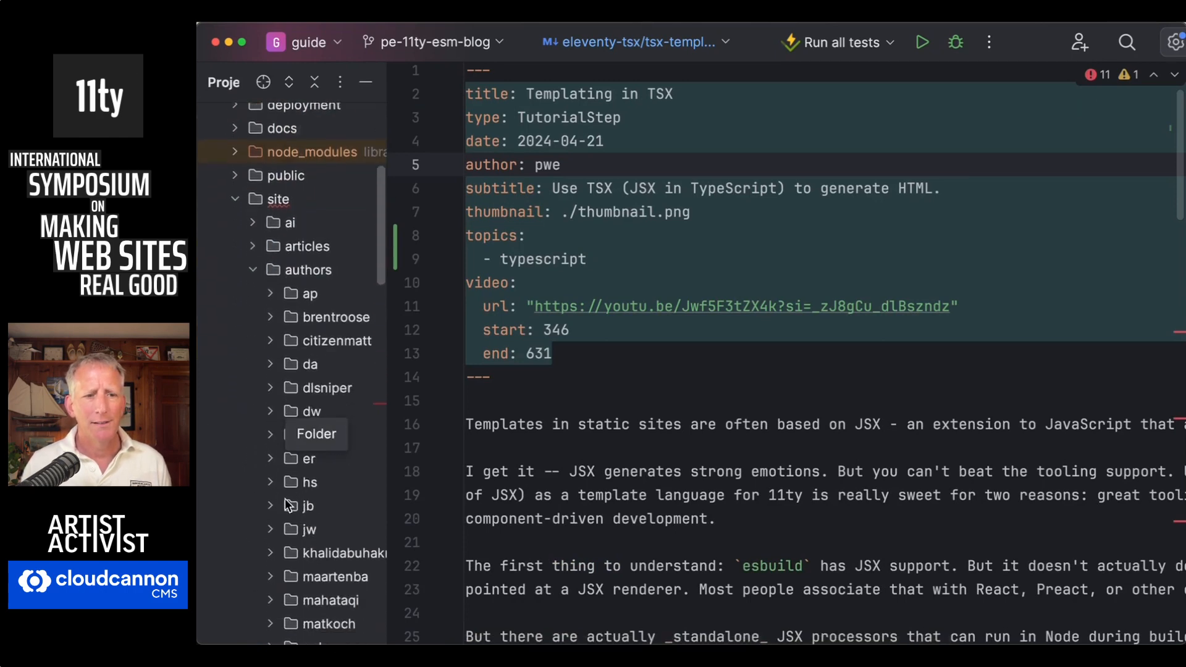
scroll(down, 3)
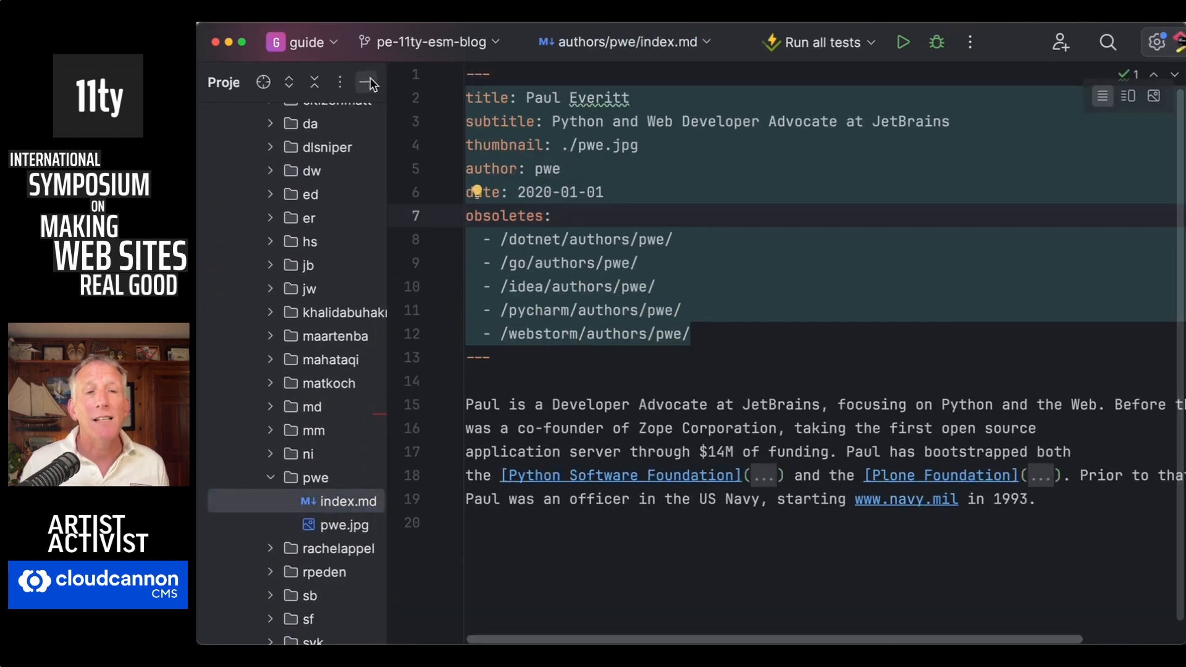
click(368, 82)
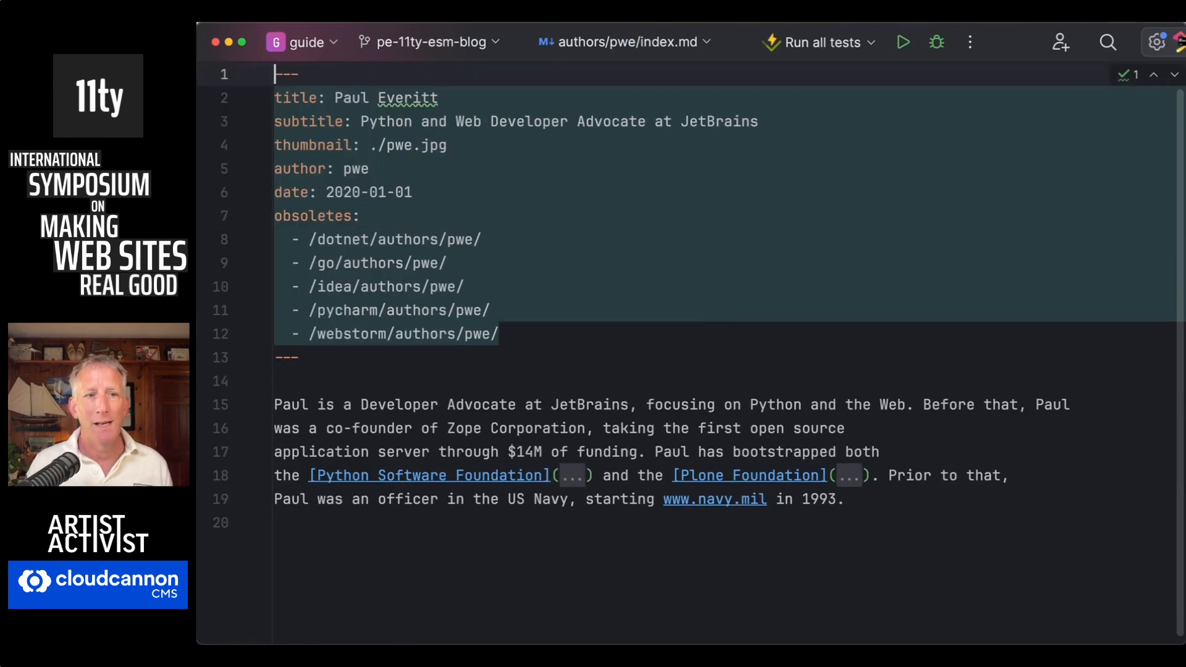
click(624, 42)
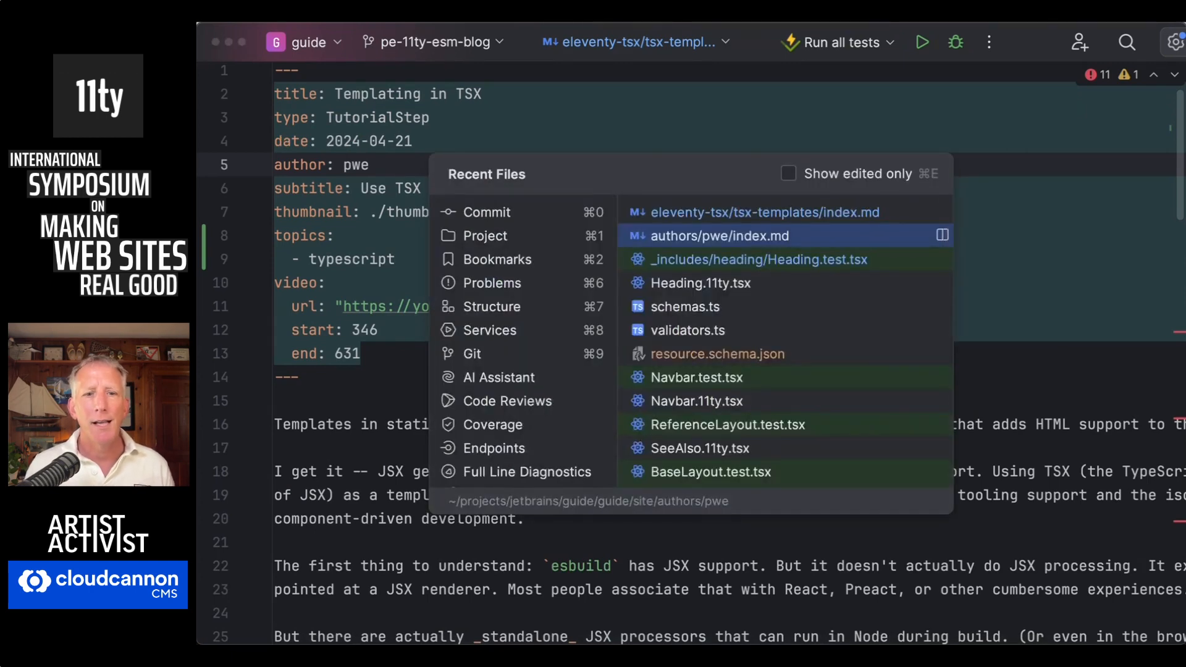
Step: Open schemas.ts and review the Tip resource model in TipModels.ts
click(685, 307)
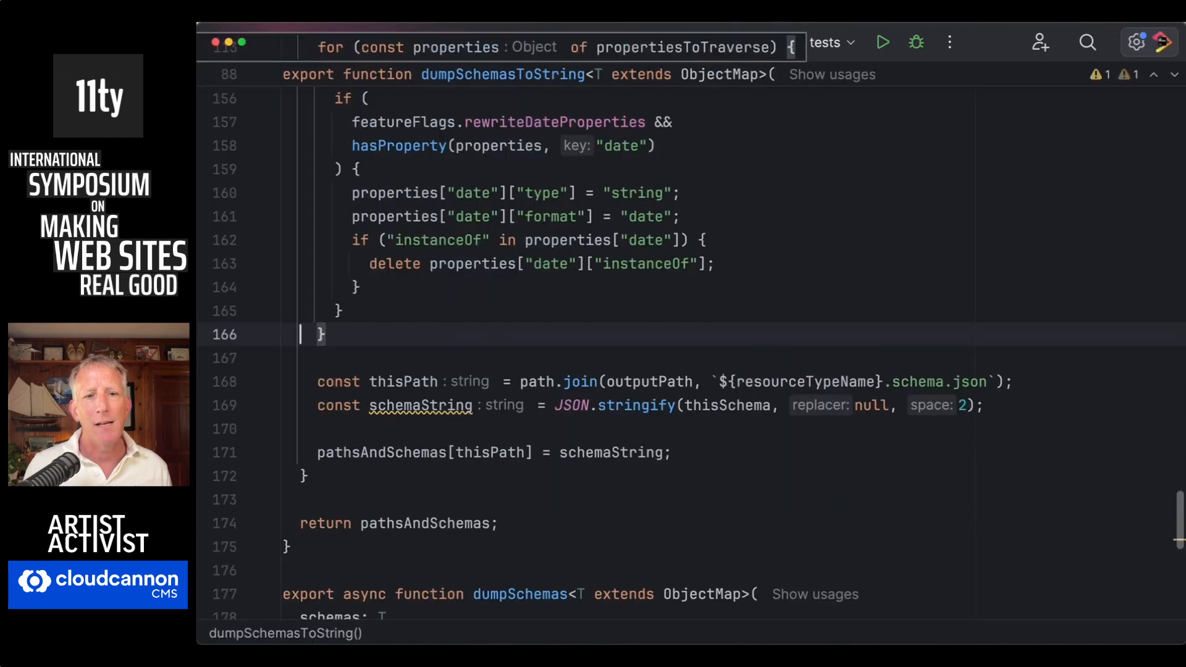
mouse_move(651, 381)
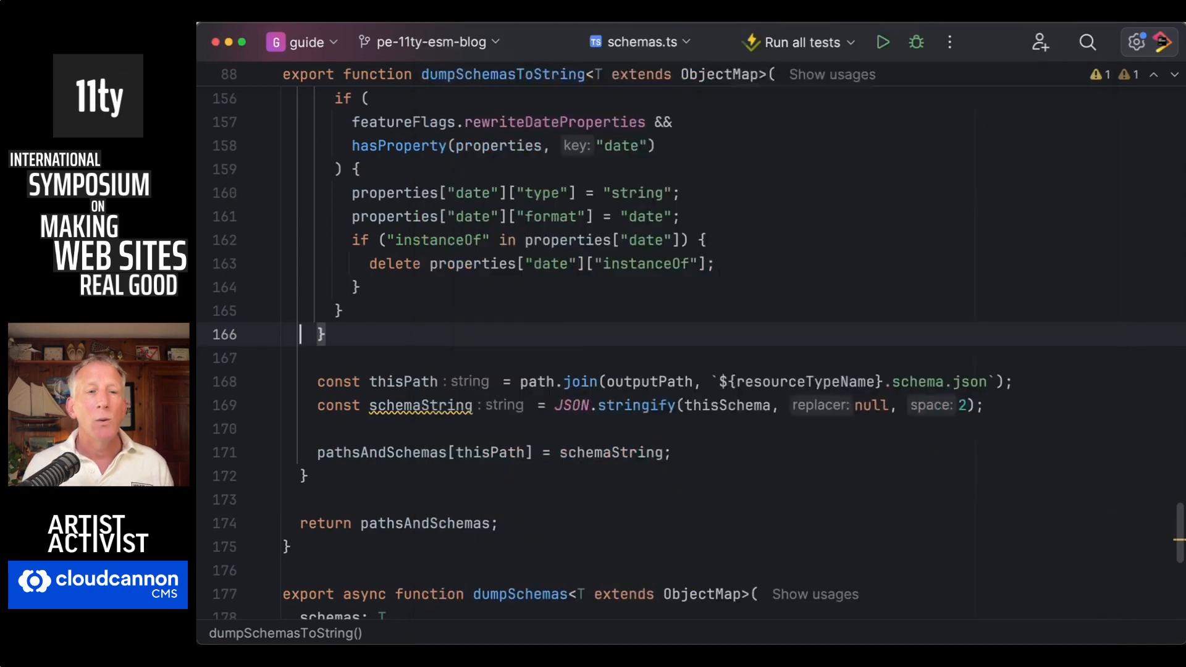
click(631, 42)
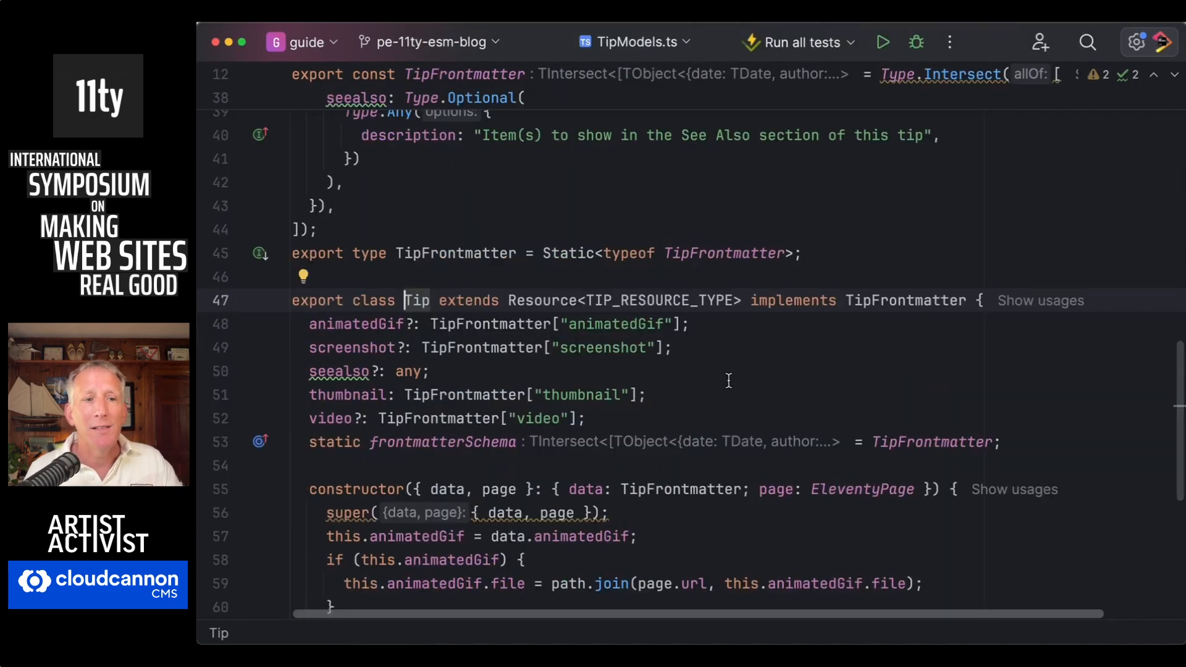
scroll(up, 3)
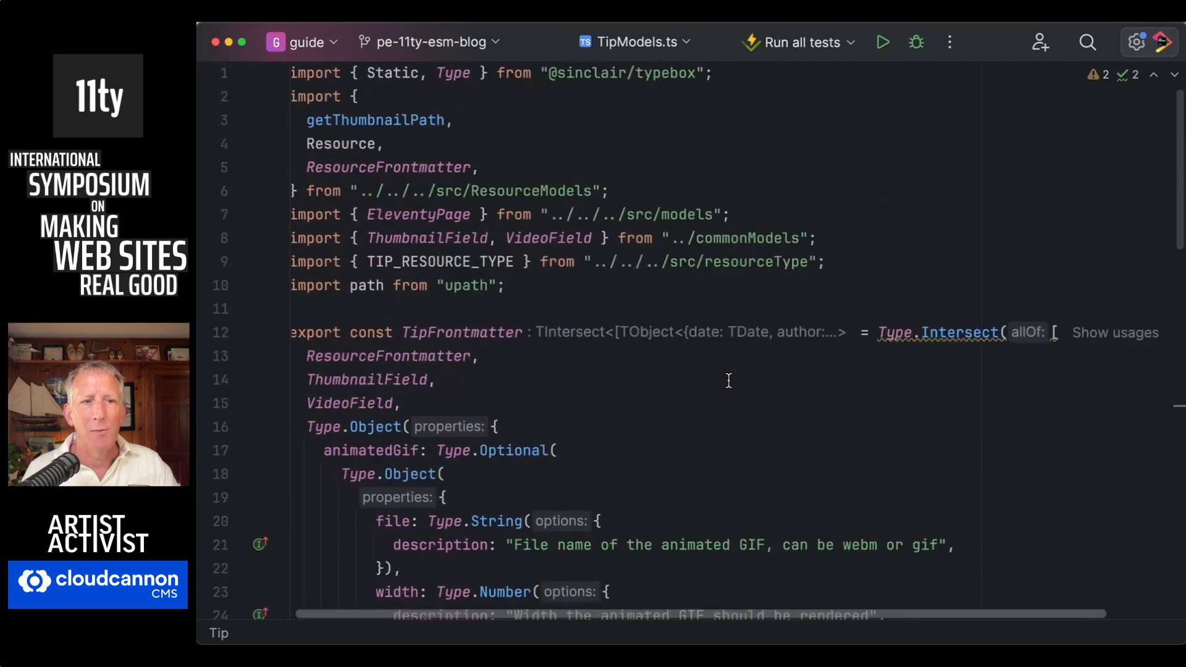
scroll(down, 3)
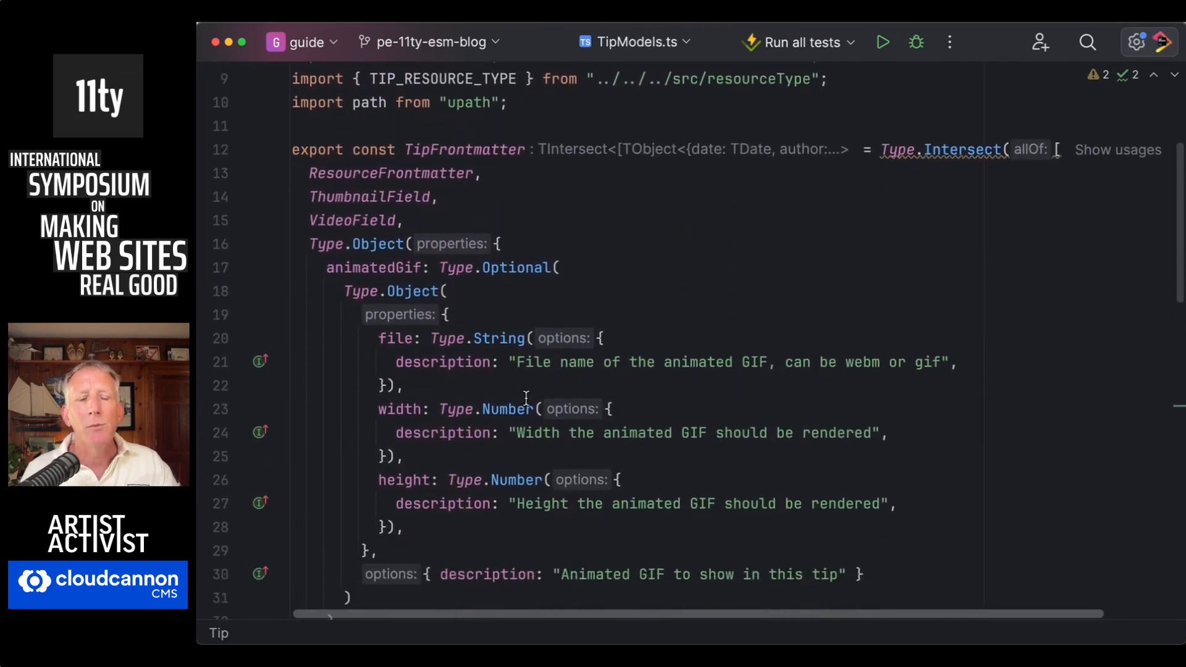
scroll(up, 3)
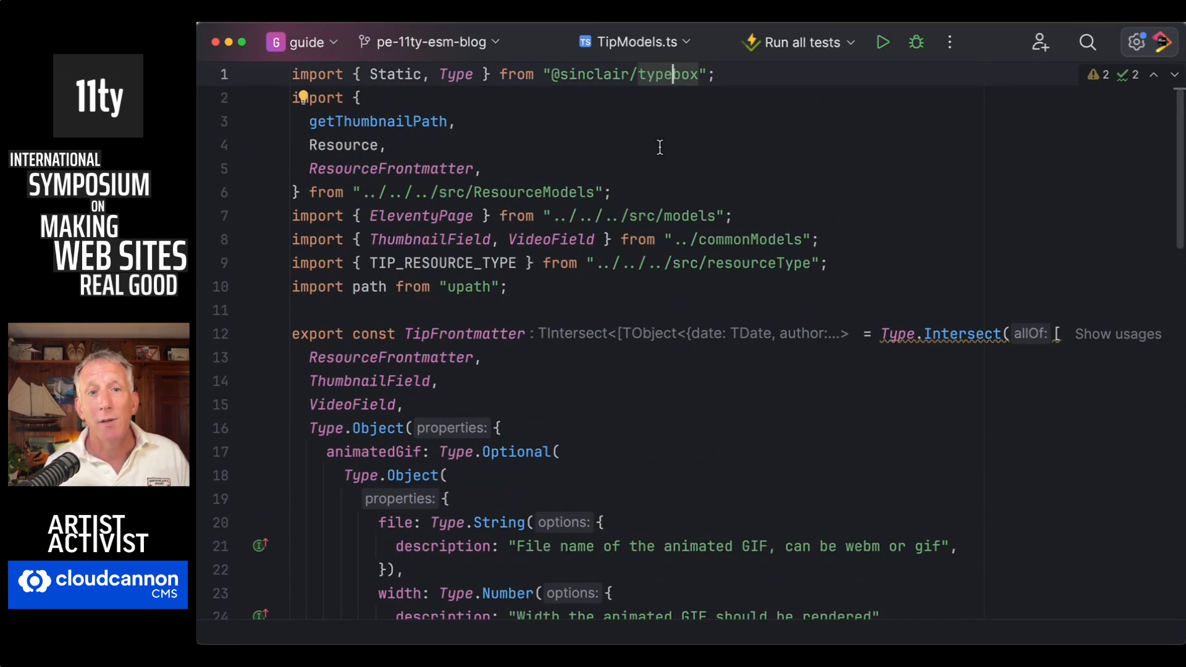
scroll(down, 3)
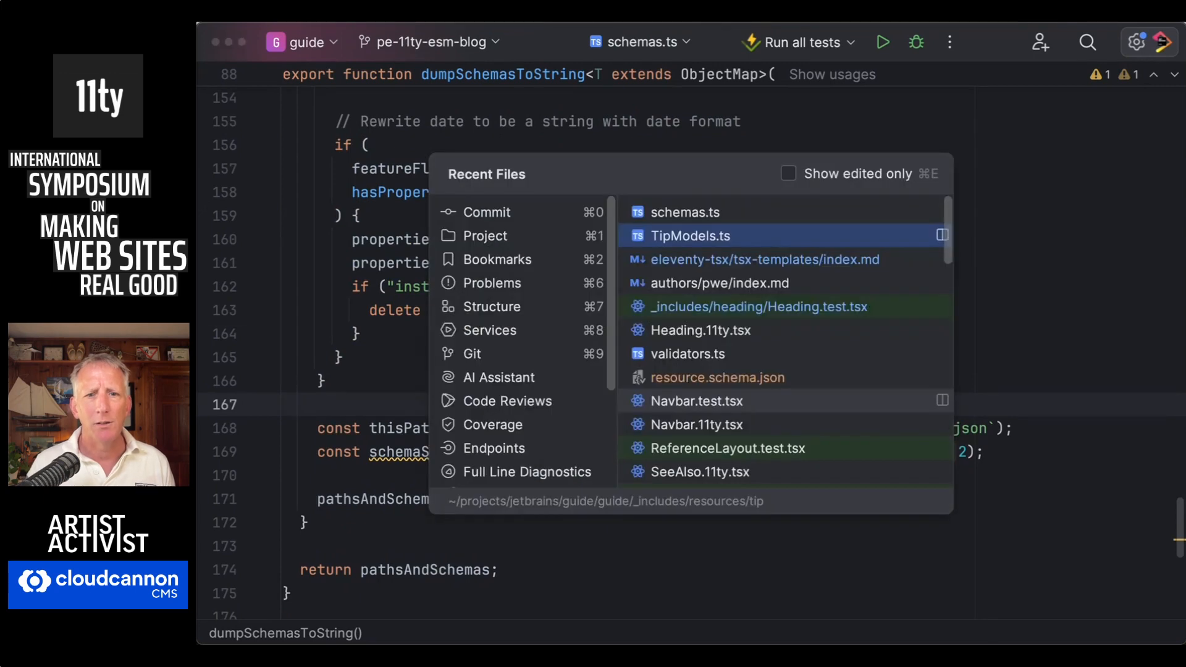
Step: Open resource.schema.json and inspect an author ID in its author enum
click(717, 378)
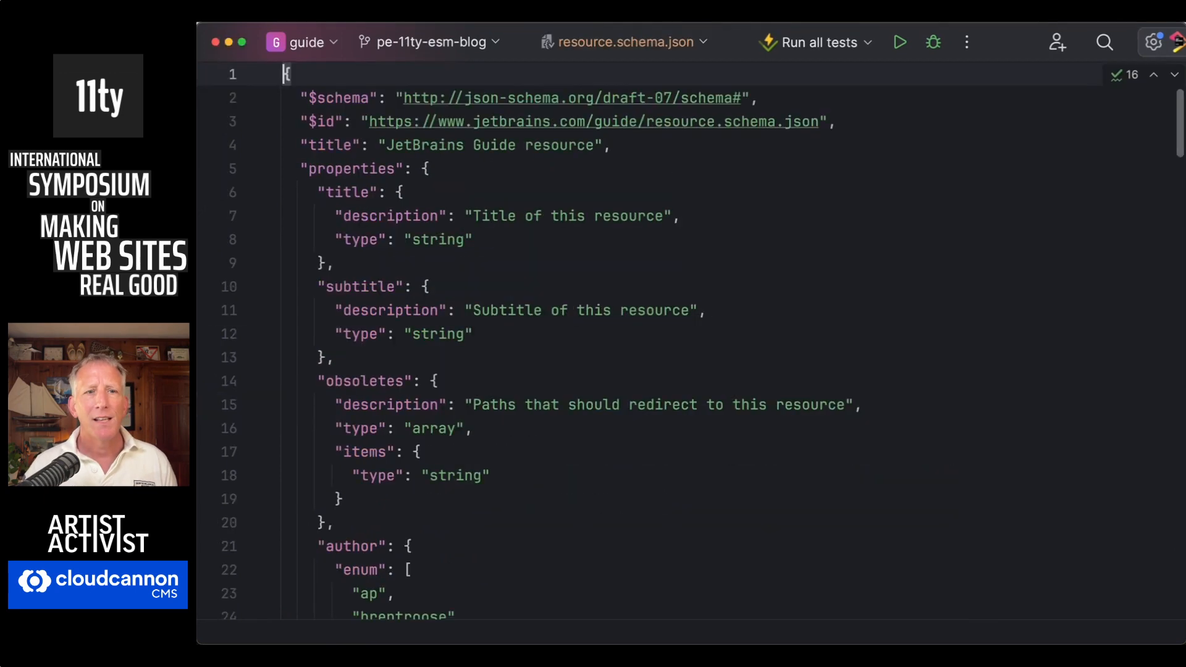
mouse_move(678, 467)
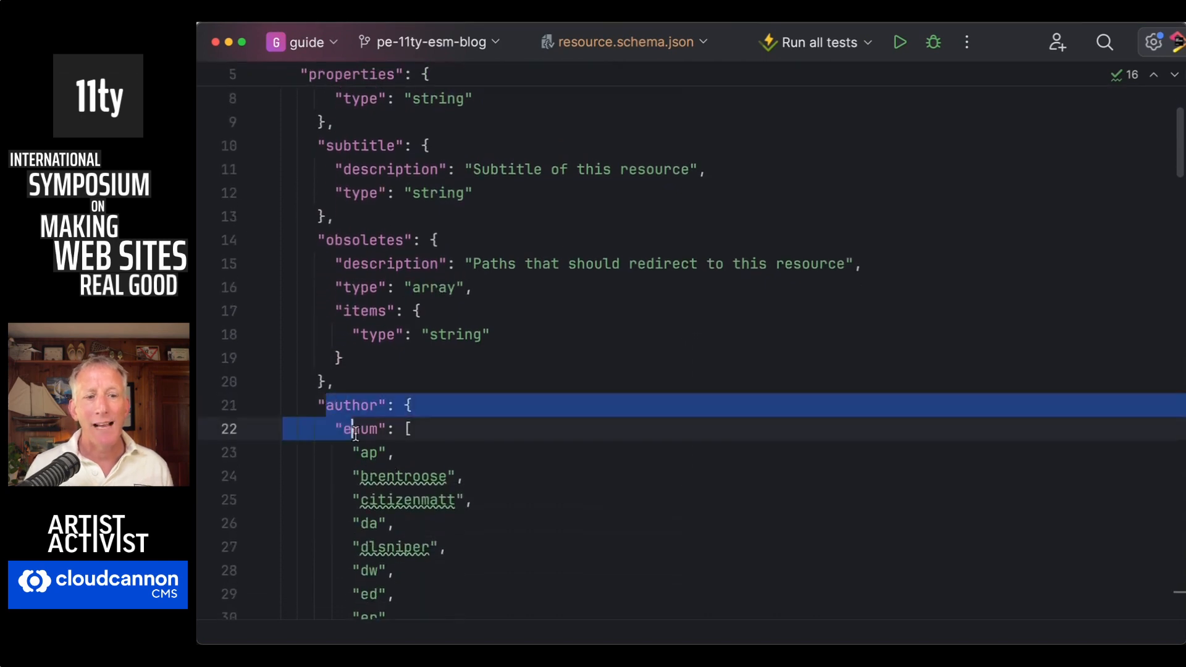
click(431, 547)
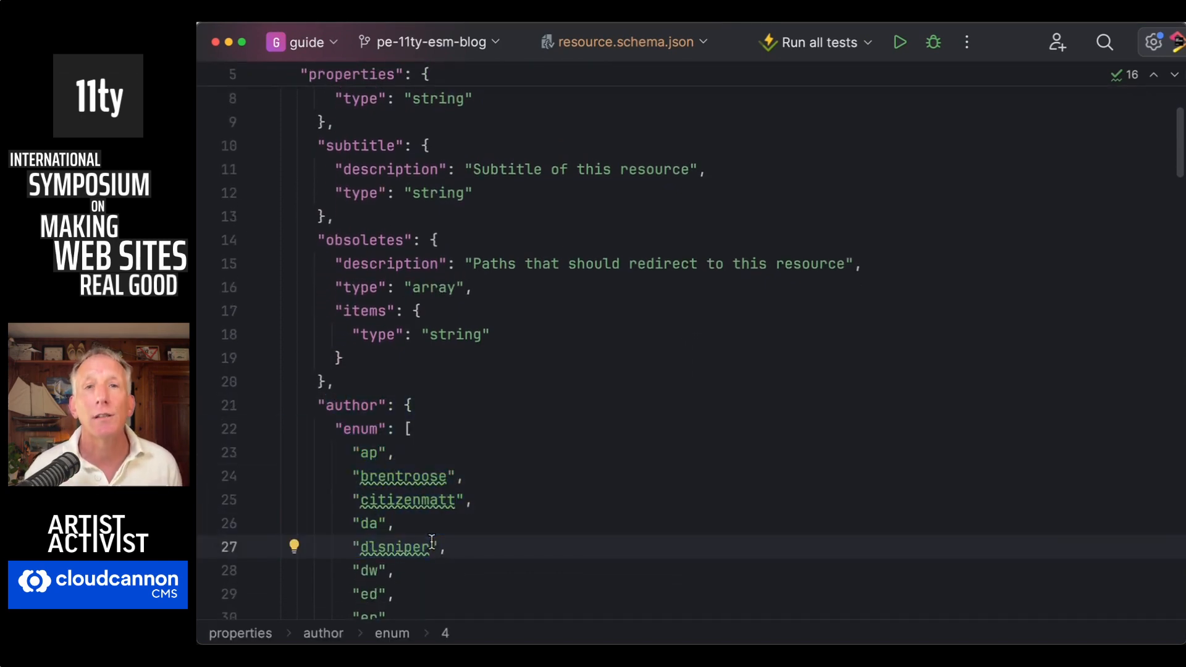